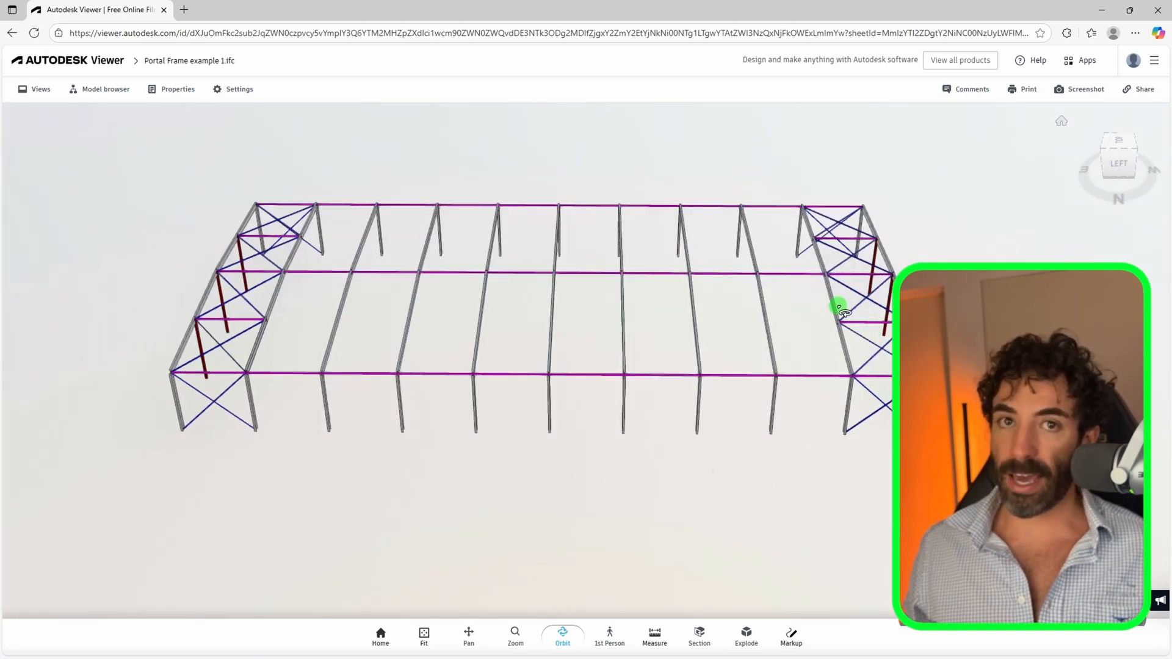
Enter markup mode on the portal frame model and change the markup colour
{"action": "left_click", "coordinate": [790, 636]}
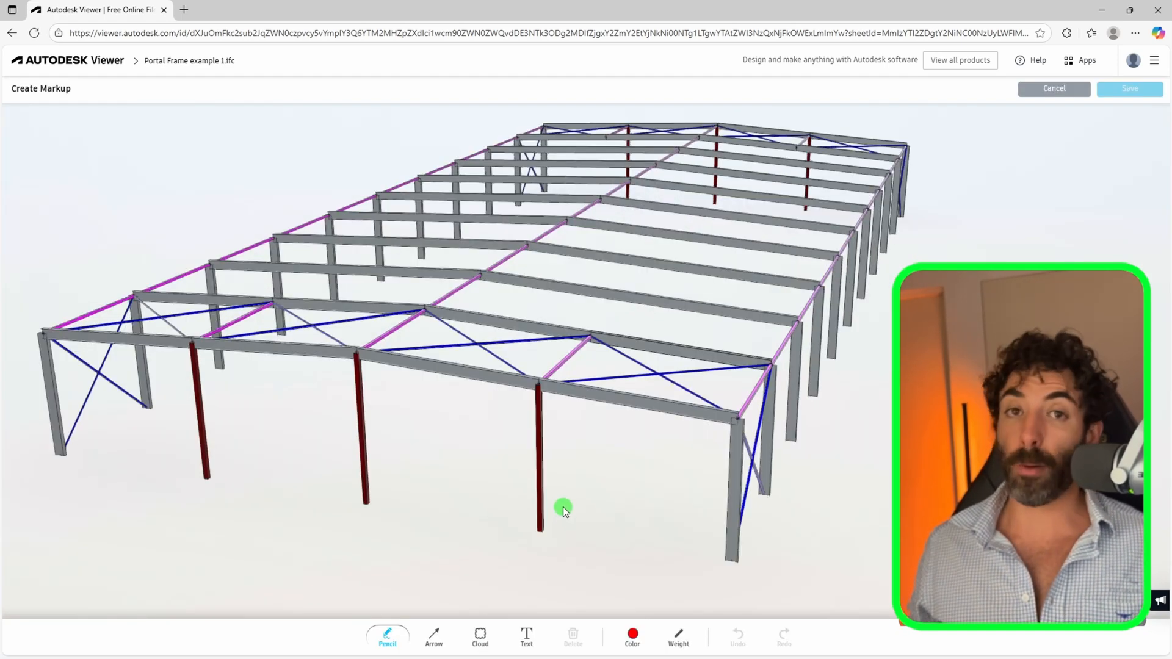
{"action": "mouse_move", "coordinate": [60, 428]}
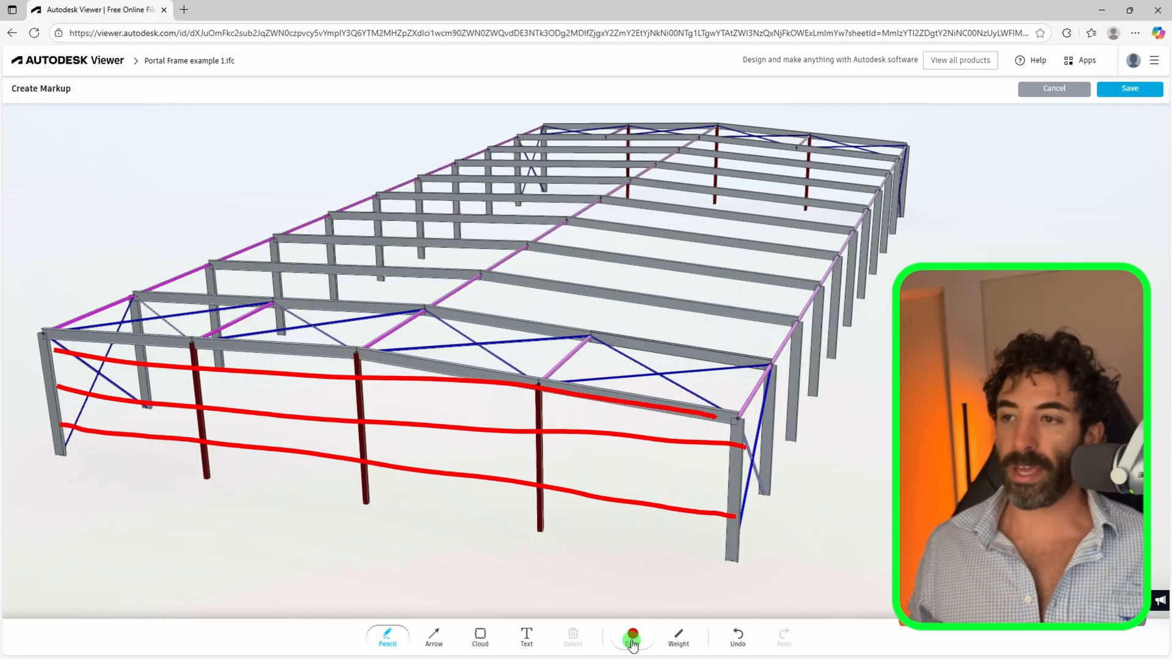
{"action": "left_click", "coordinate": [632, 637]}
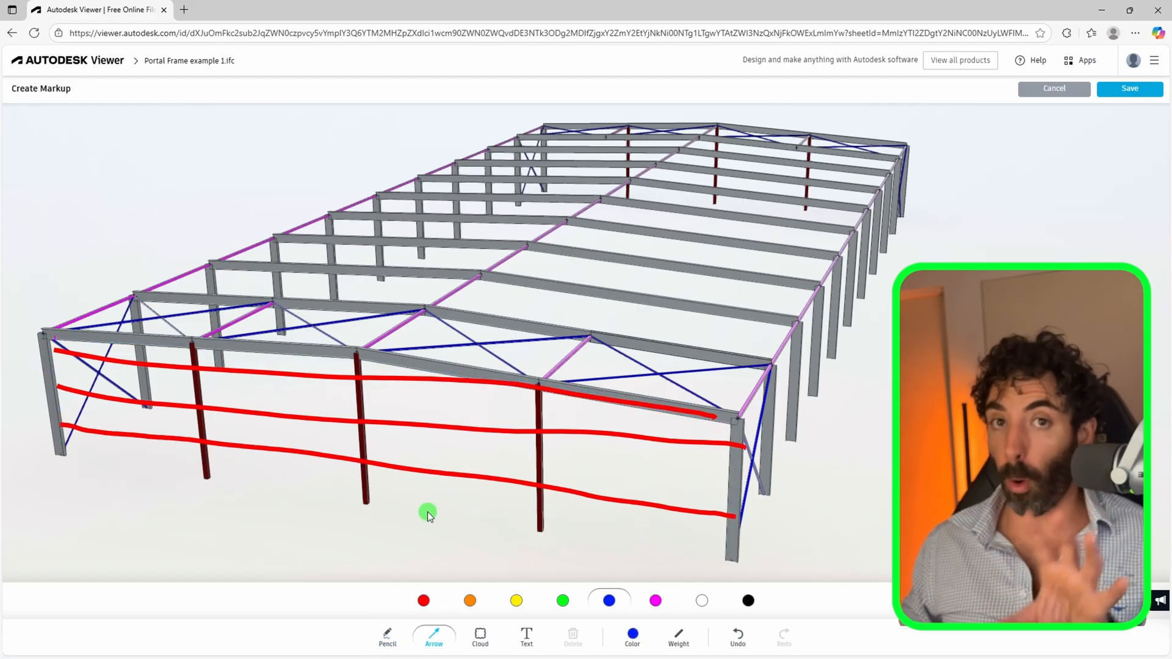
{"action": "mouse_move", "coordinate": [462, 458]}
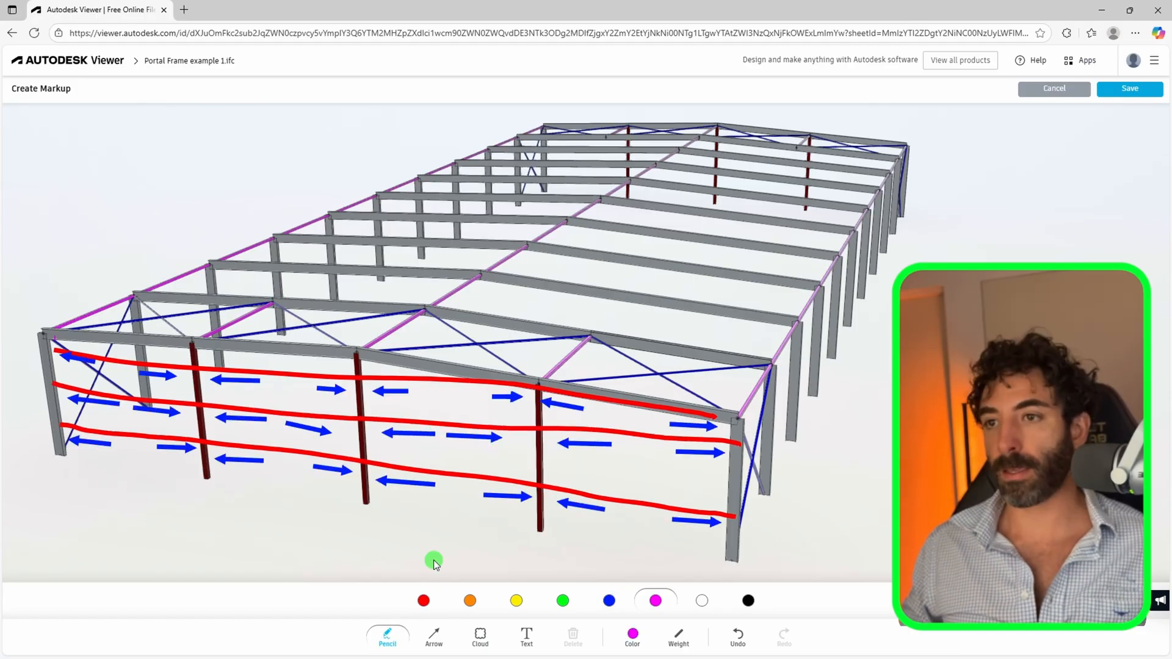
{"action": "mouse_move", "coordinate": [450, 526]}
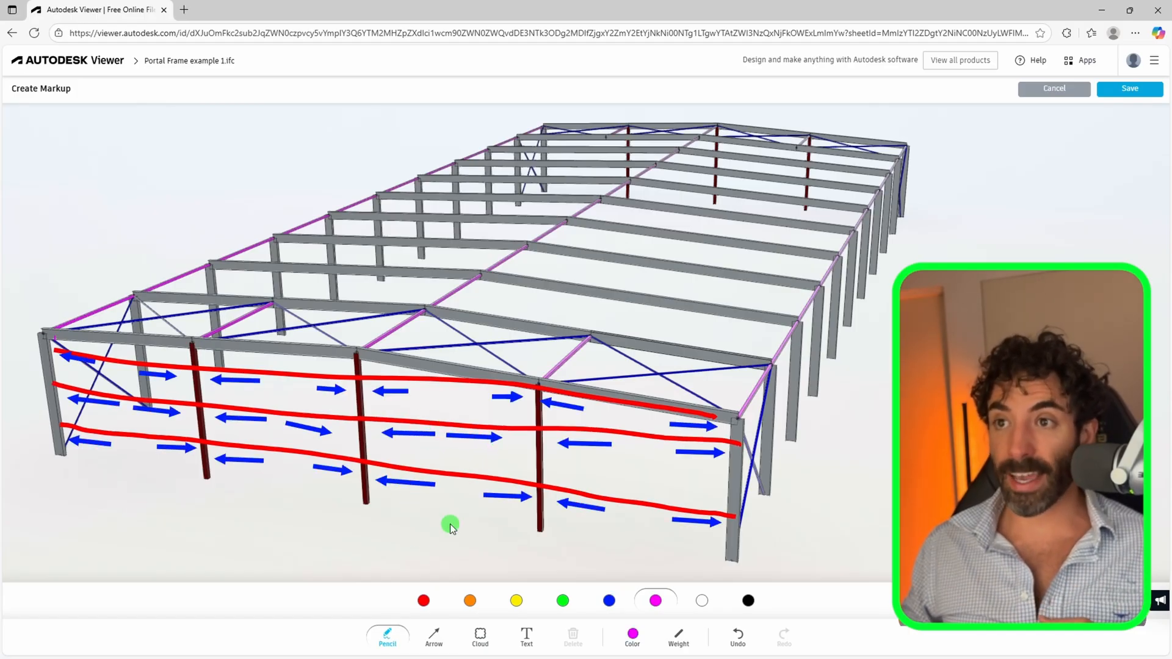
{"action": "mouse_move", "coordinate": [402, 540]}
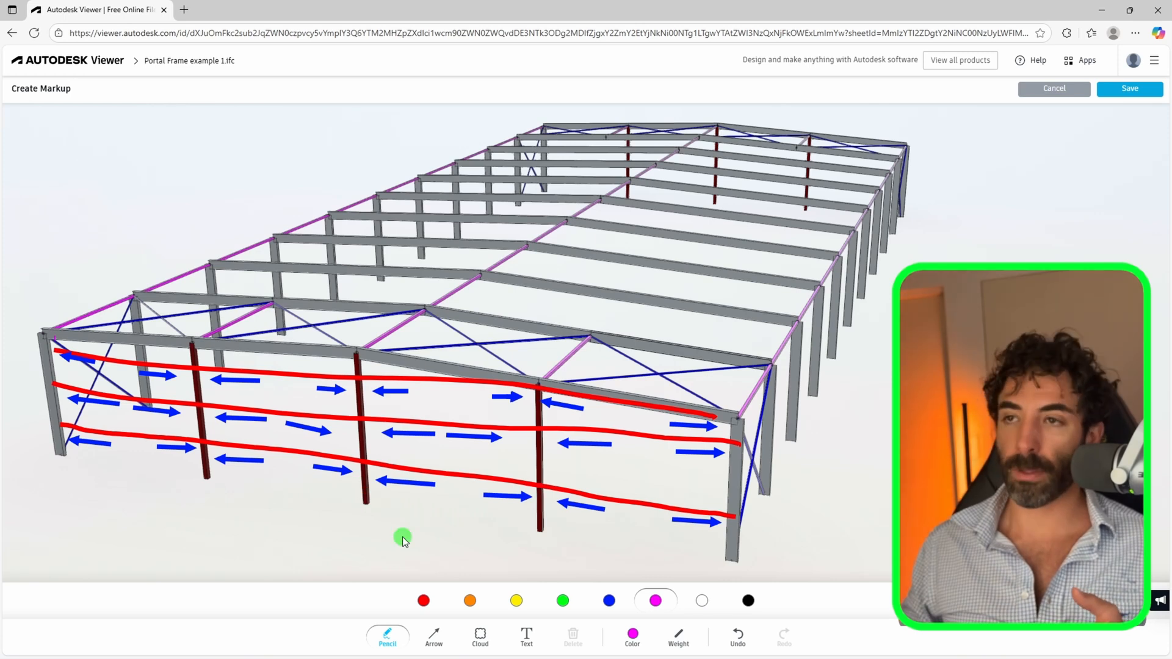
{"action": "mouse_move", "coordinate": [539, 508]}
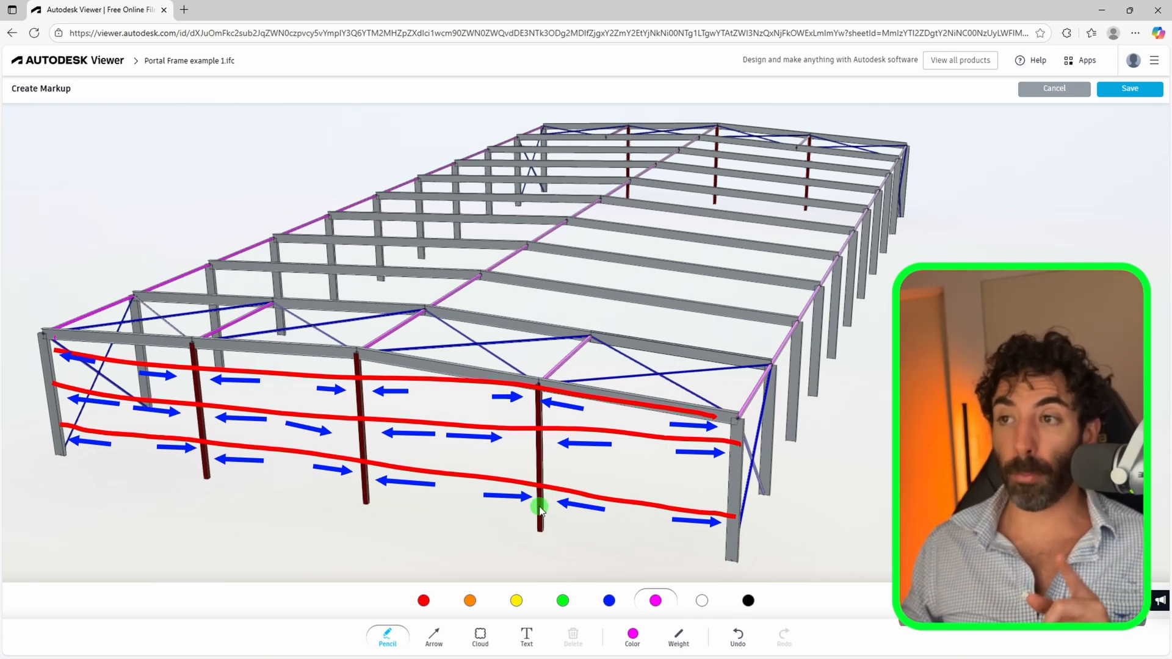
{"action": "mouse_move", "coordinate": [381, 416]}
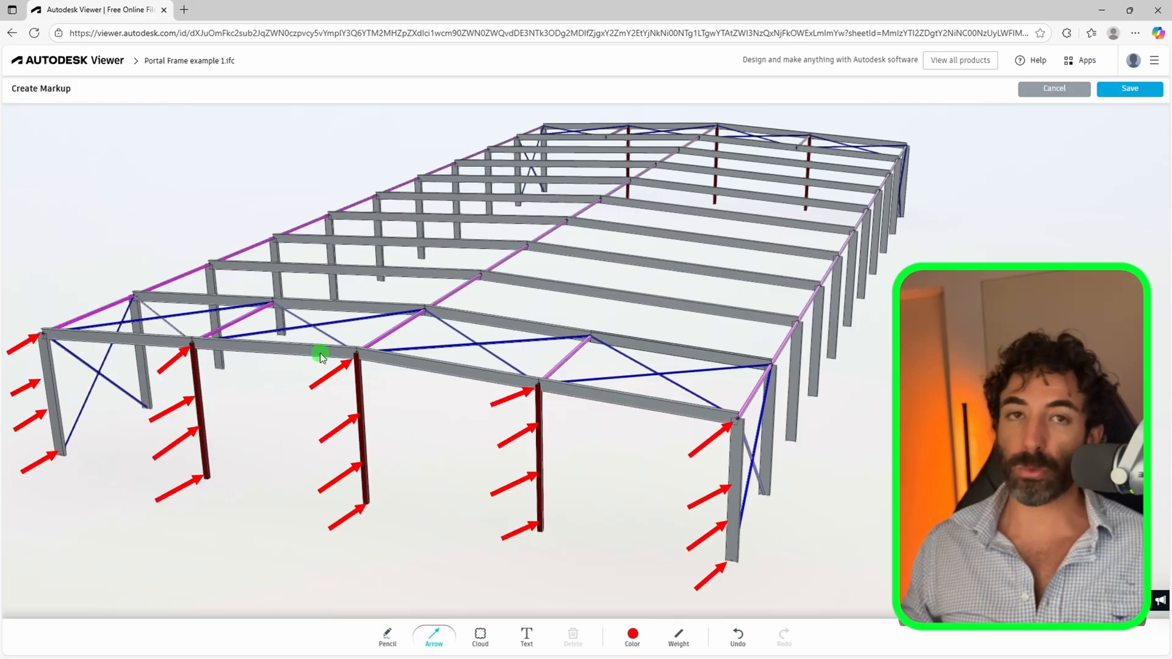
Switch to the freehand Pencil tool and set the sketch colour to red
{"action": "left_click", "coordinate": [387, 636]}
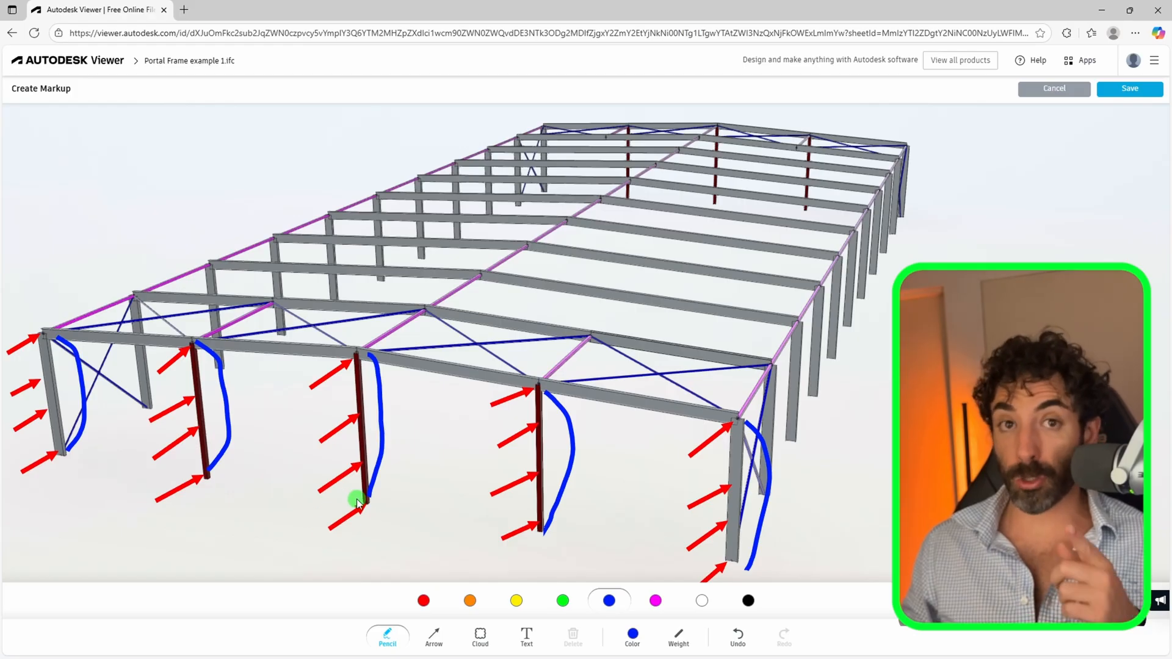
{"action": "mouse_move", "coordinate": [352, 378]}
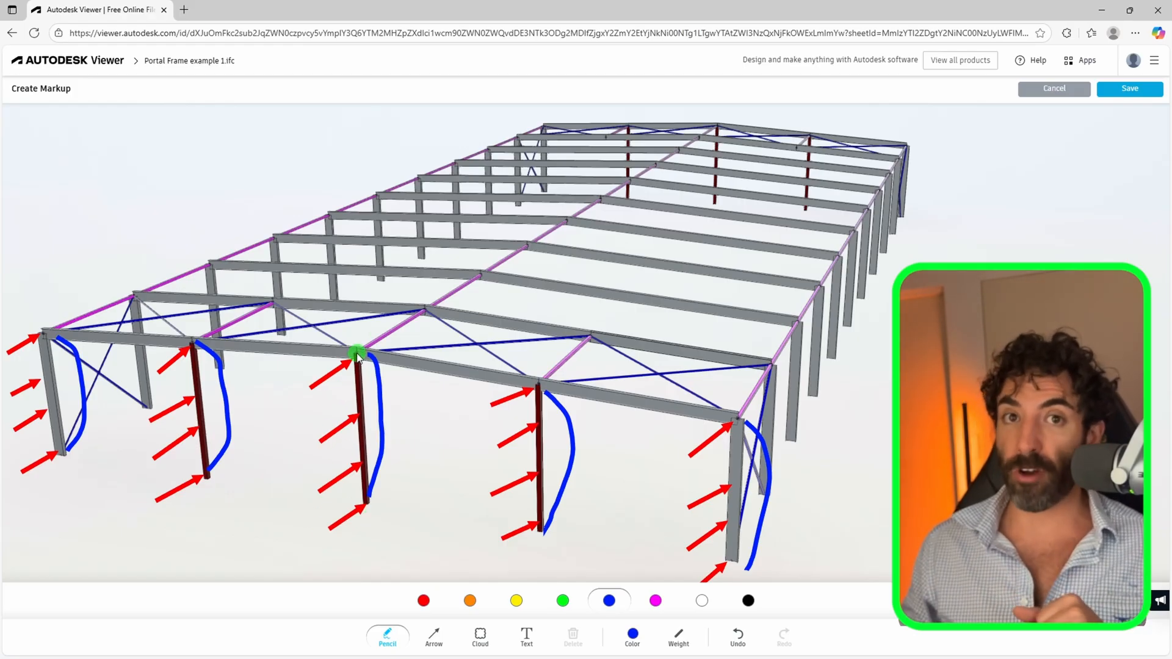
{"action": "left_click", "coordinate": [737, 636]}
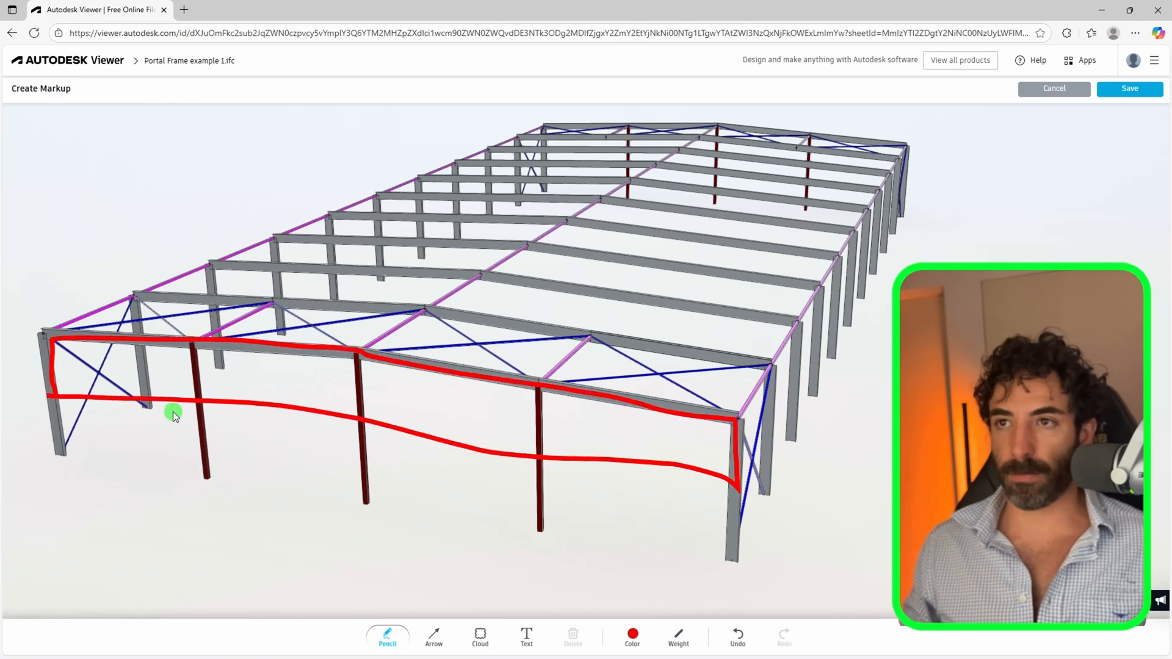
Pick the Arrow tool in red for load arrows at the front column tops
{"action": "left_click", "coordinate": [433, 636]}
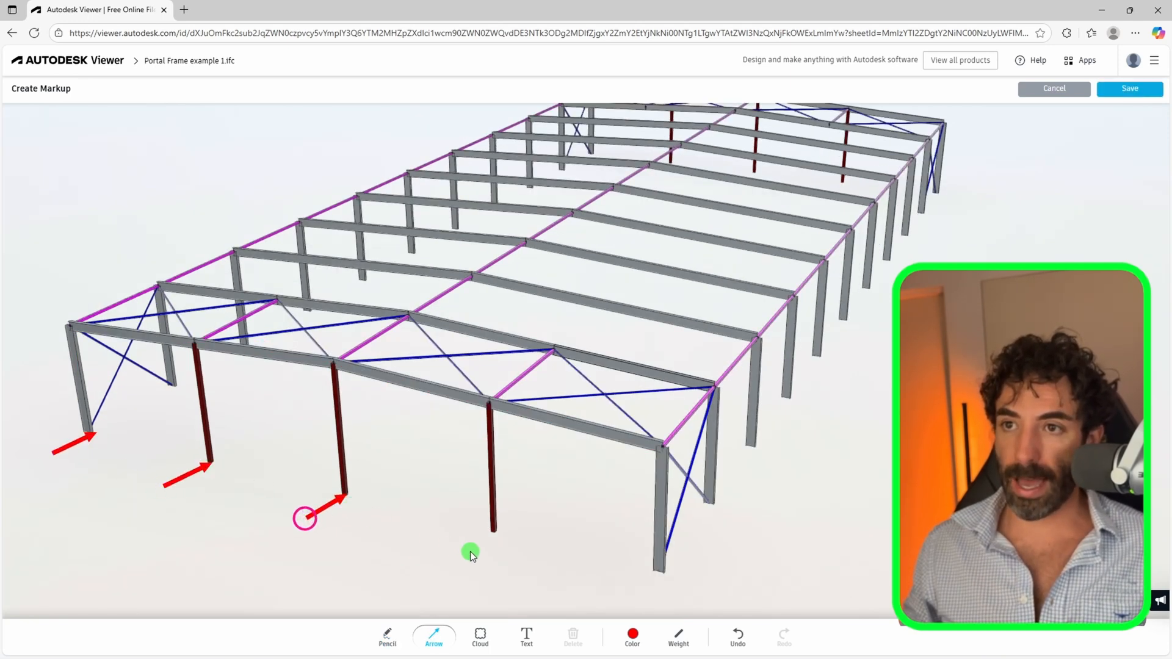
{"action": "left_click", "coordinate": [736, 637]}
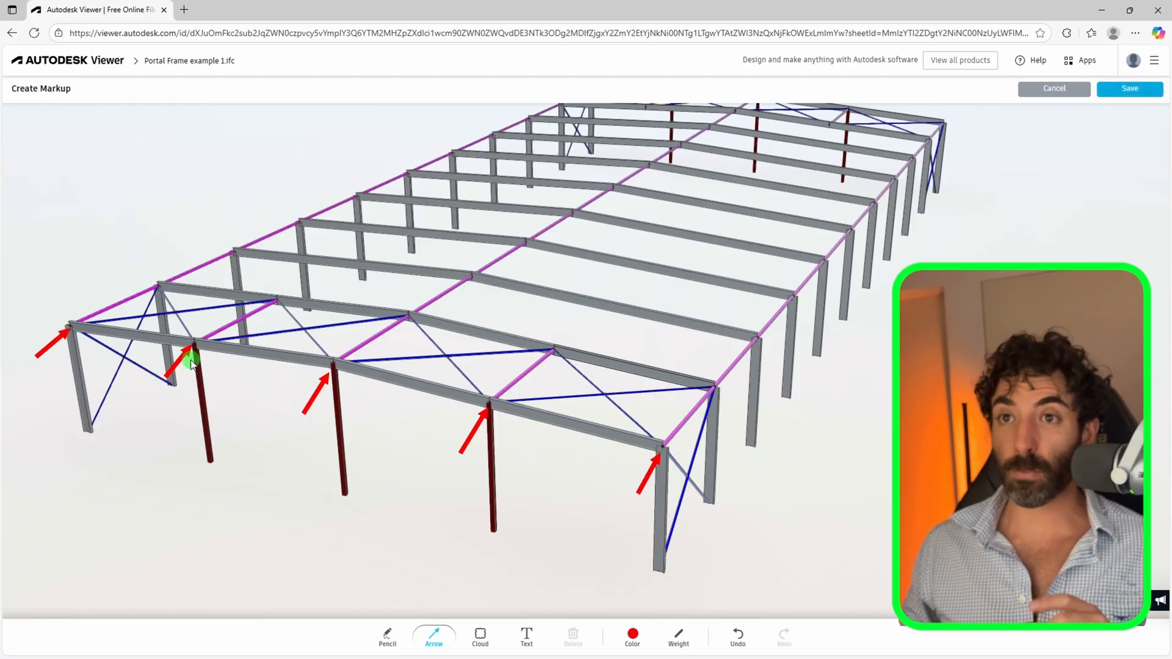
{"action": "mouse_move", "coordinate": [343, 359]}
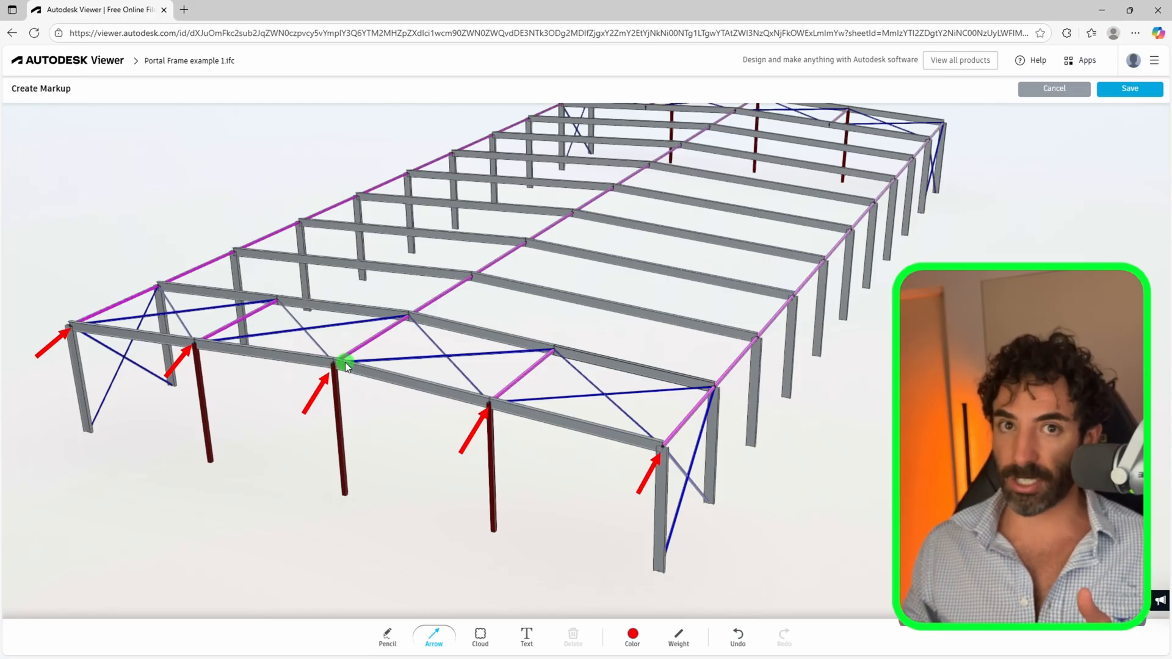
{"action": "mouse_move", "coordinate": [166, 286]}
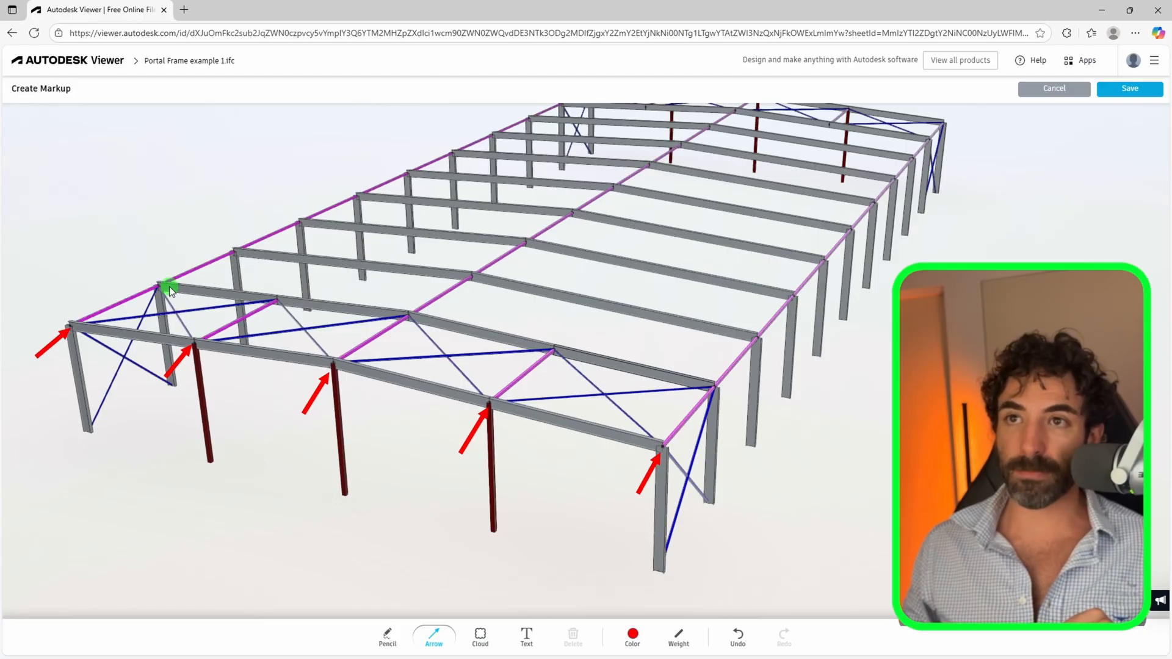
Cancel Create Markup to return to the plain portal frame view
{"action": "left_click", "coordinate": [1053, 88]}
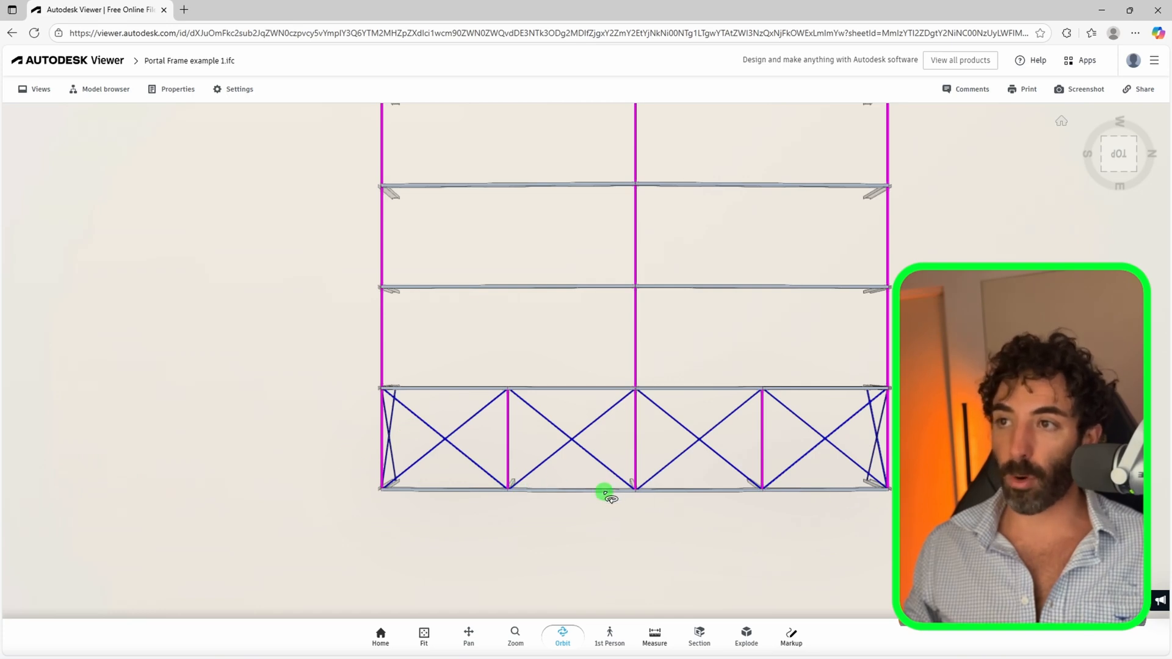
{"action": "mouse_move", "coordinate": [602, 470]}
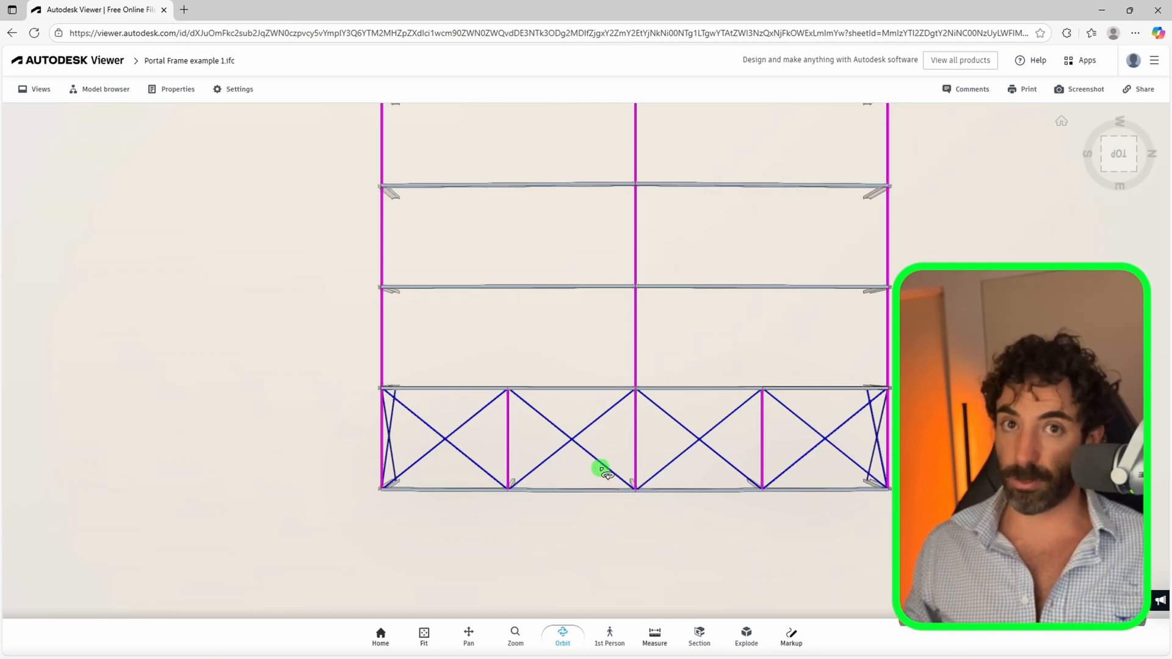
Start a new markup session on the portal frame model
{"action": "left_click", "coordinate": [790, 636]}
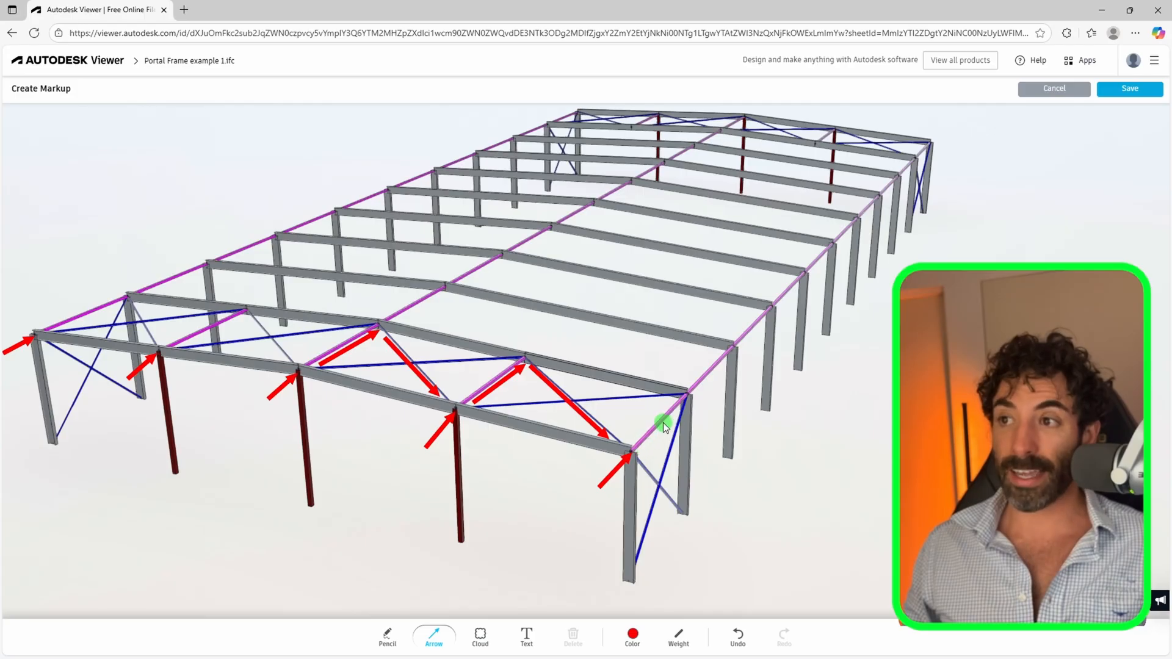
{"action": "mouse_move", "coordinate": [633, 453]}
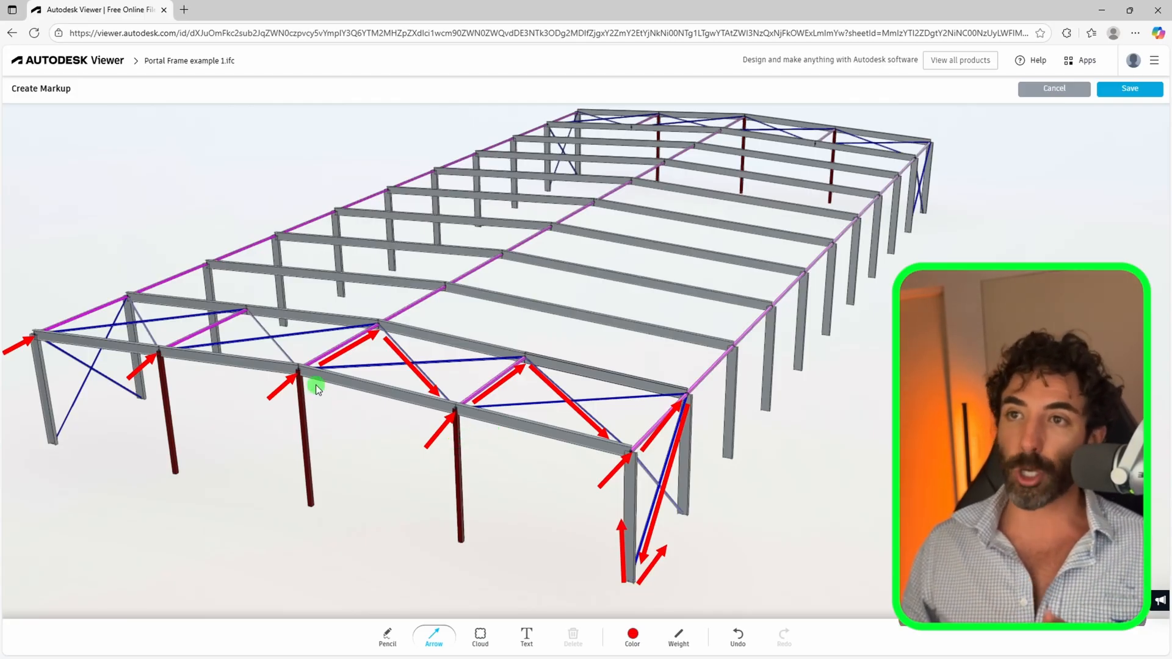
{"action": "mouse_move", "coordinate": [613, 454]}
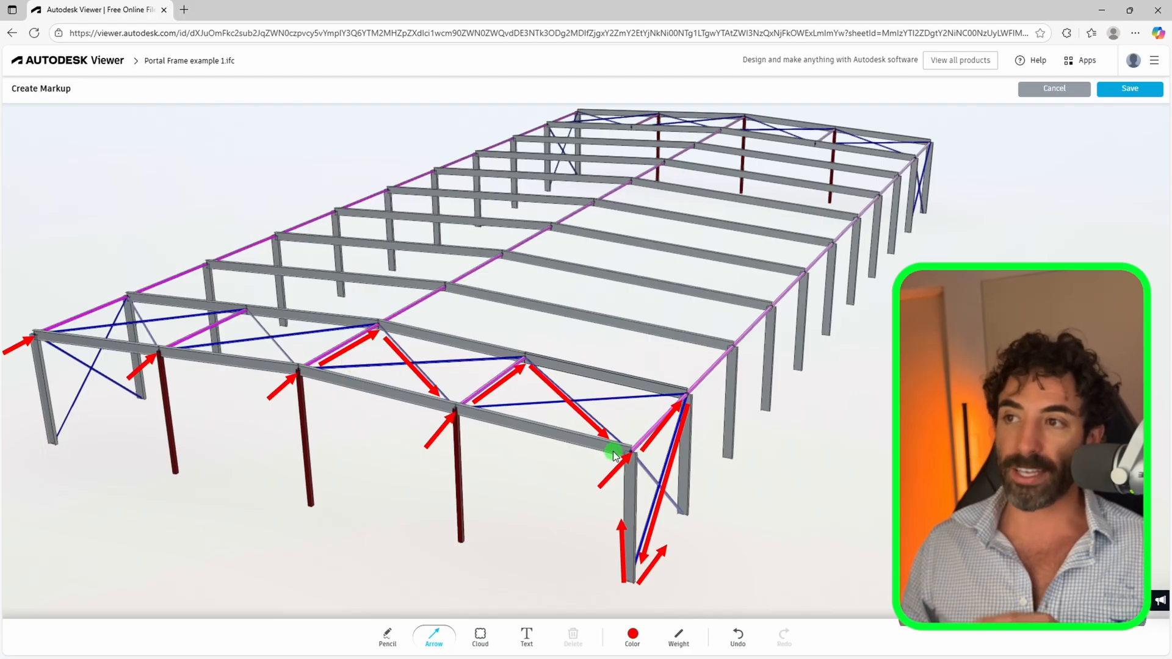
{"action": "mouse_move", "coordinate": [400, 336]}
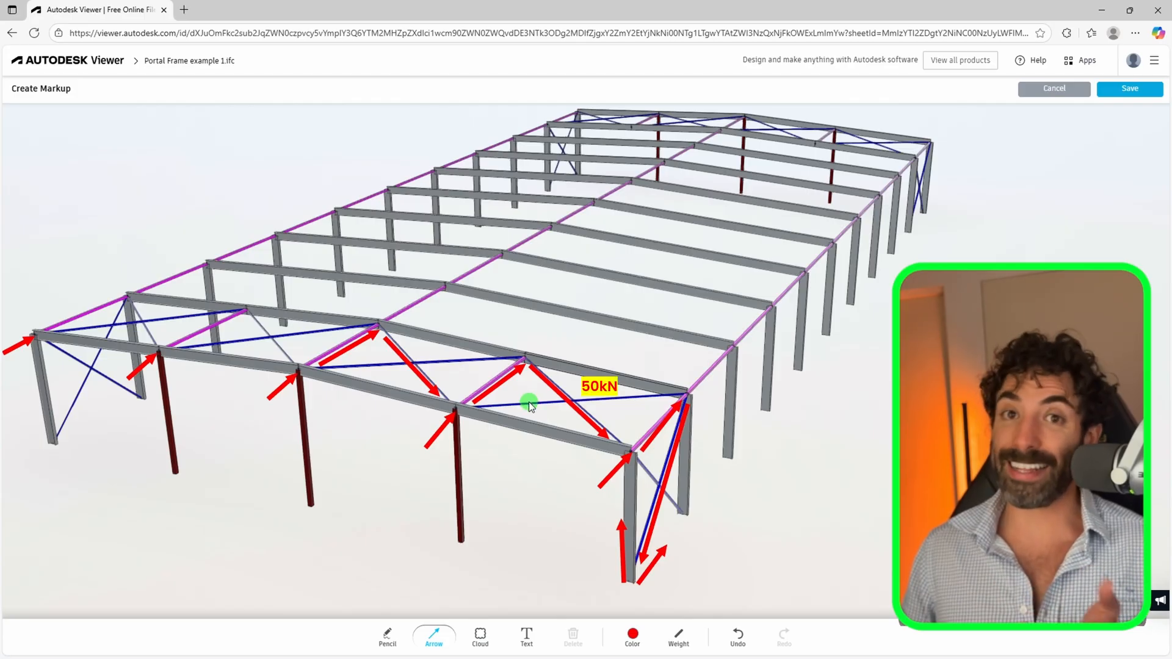
{"action": "mouse_move", "coordinate": [437, 439]}
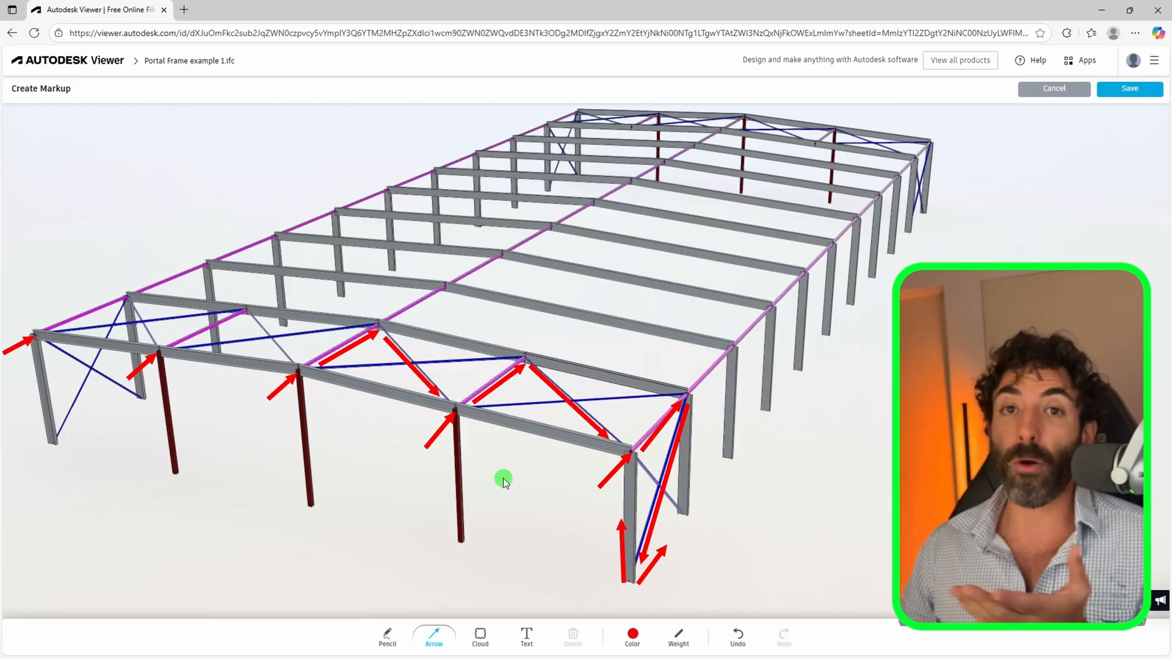
{"action": "mouse_move", "coordinate": [509, 495]}
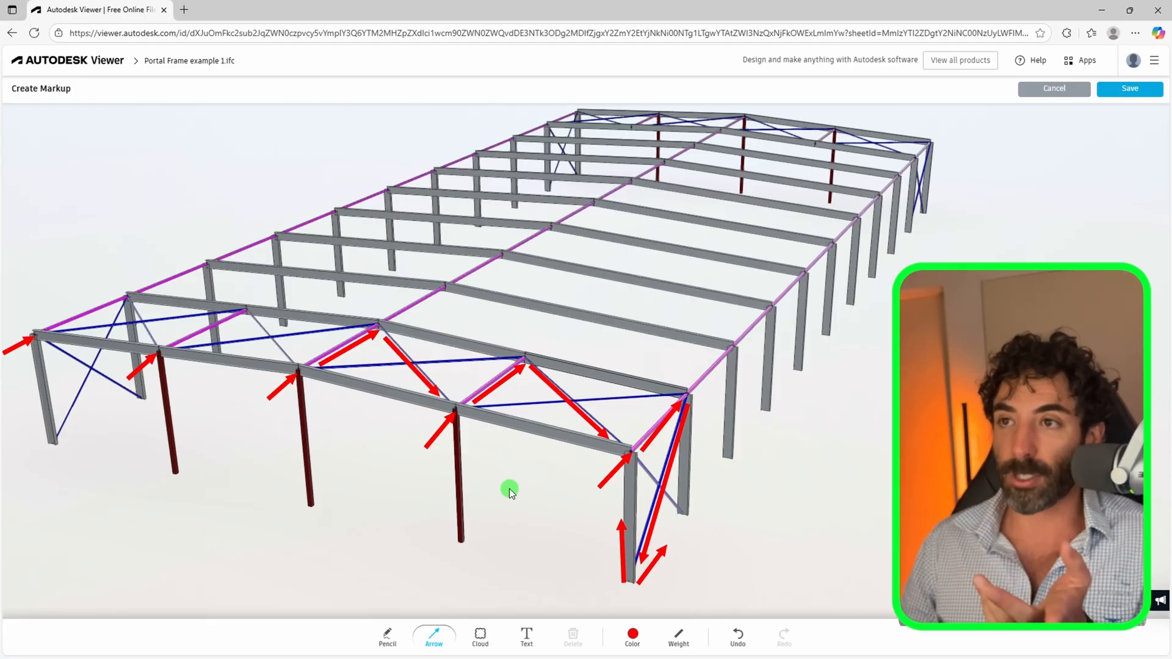
{"action": "mouse_move", "coordinate": [867, 493]}
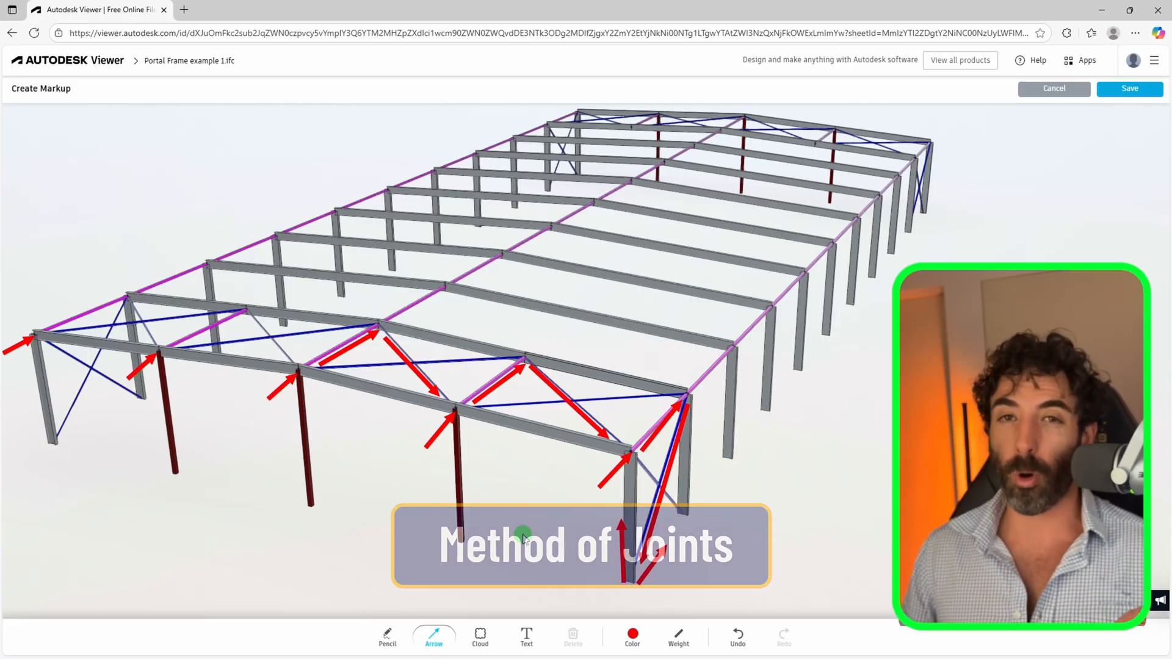
Change the markup arrow colour from red to blue
{"action": "left_click", "coordinate": [631, 637]}
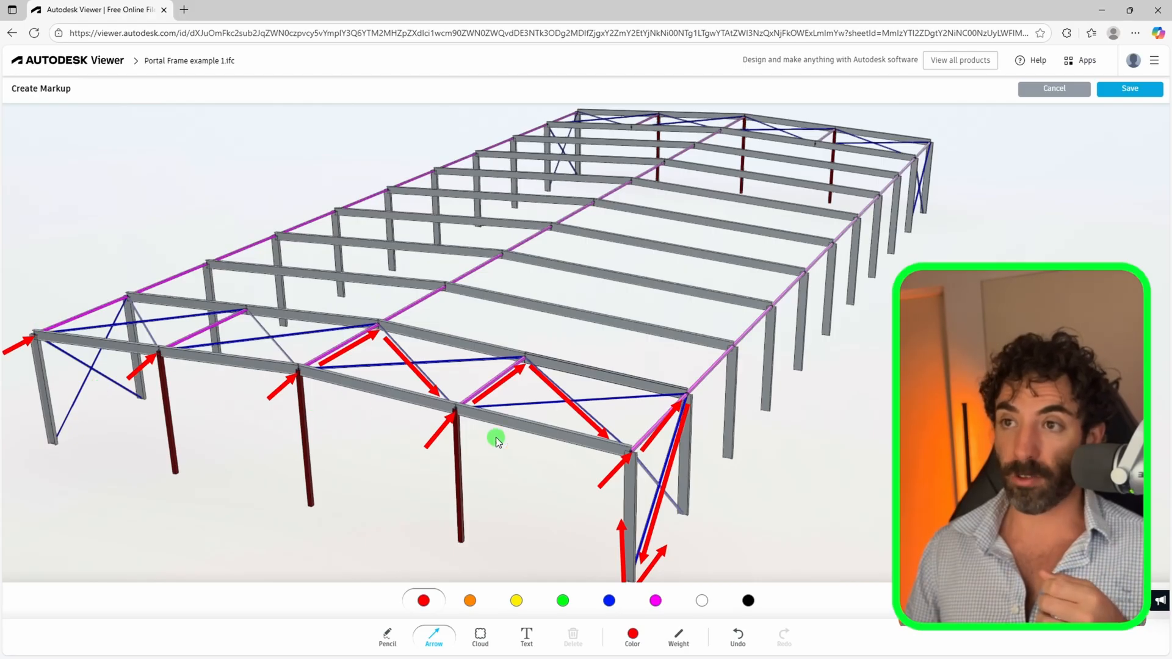
{"action": "left_click", "coordinate": [608, 600]}
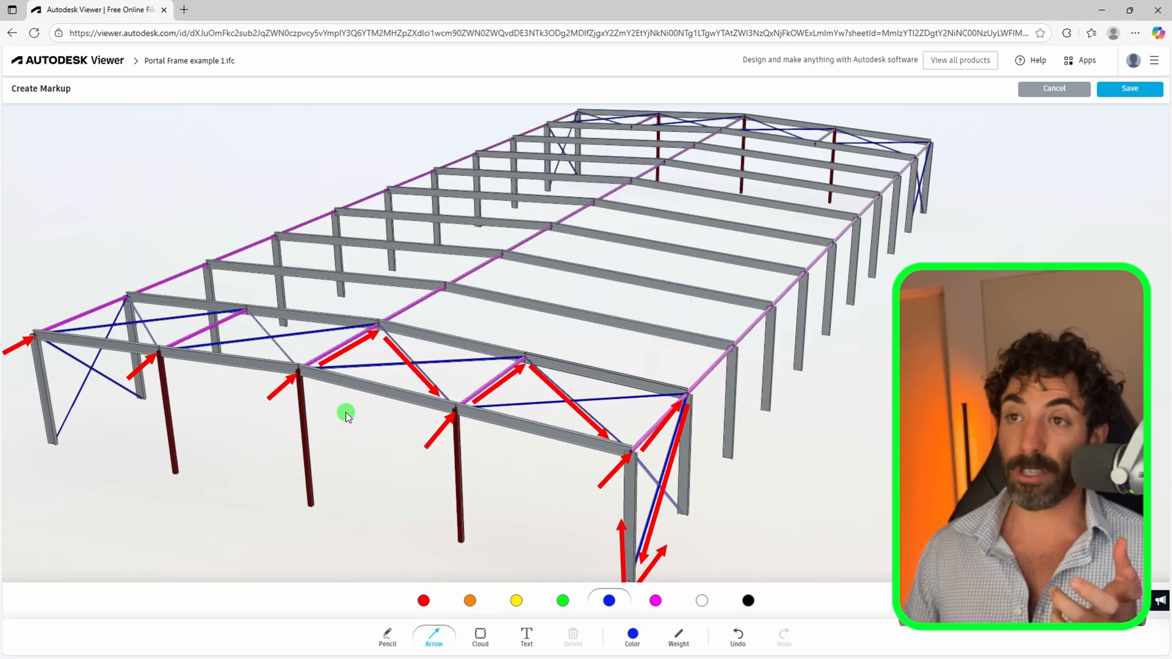
{"action": "mouse_move", "coordinate": [314, 346]}
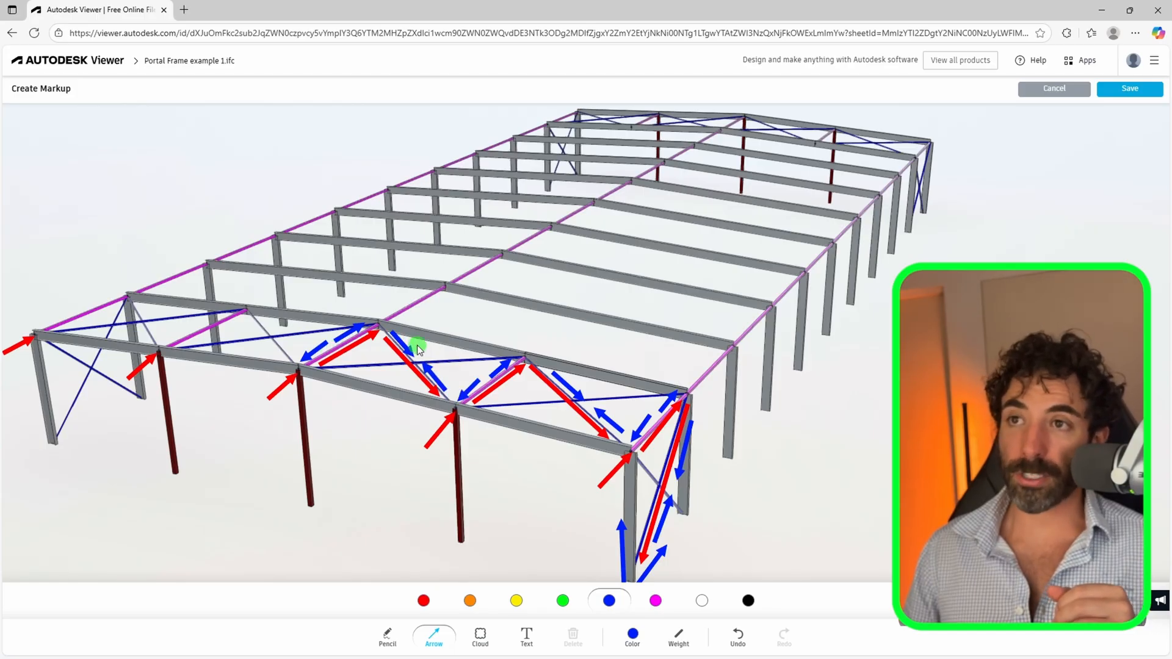
{"action": "mouse_move", "coordinate": [489, 385]}
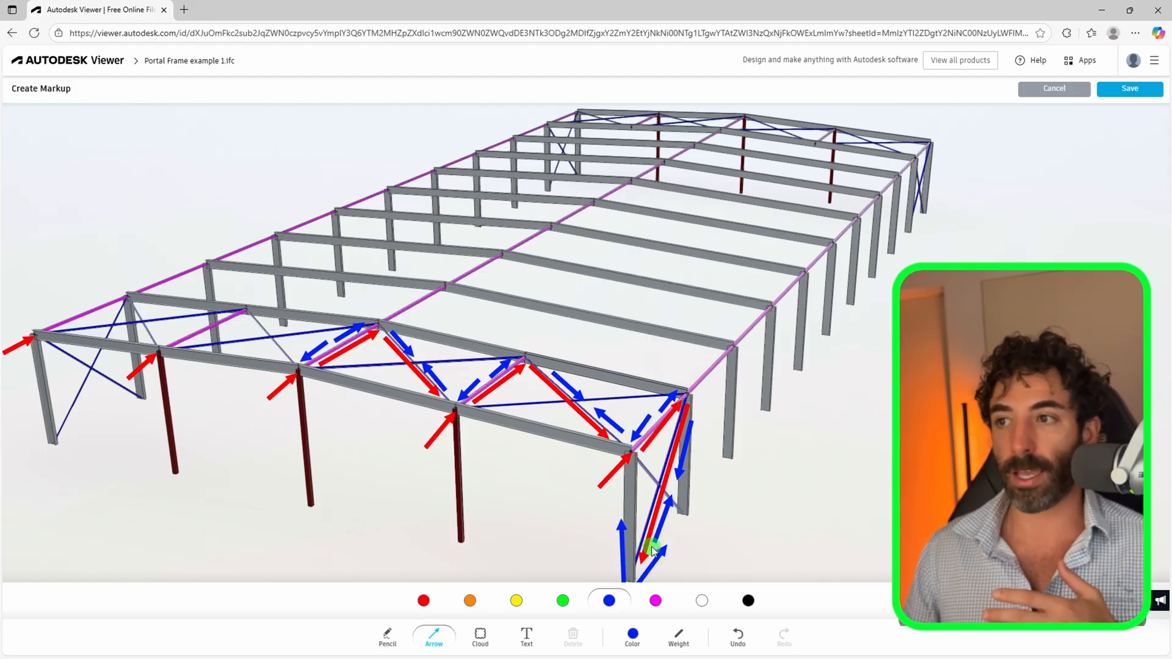
Cancel the arrow markup without saving it
{"action": "left_click", "coordinate": [1052, 88]}
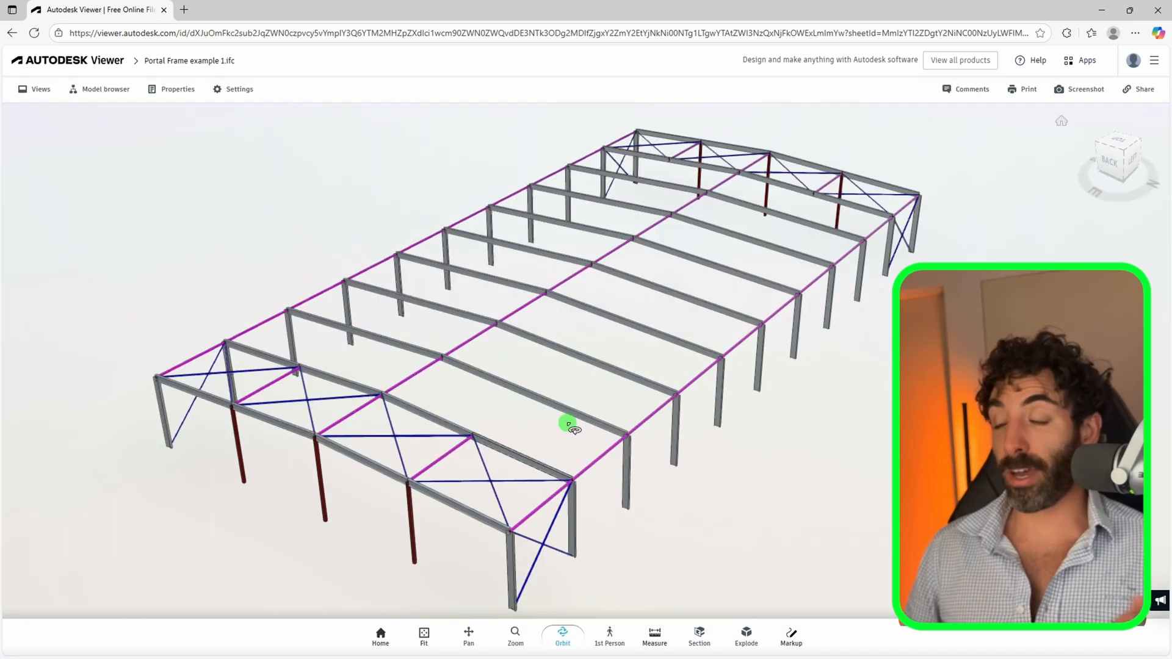
{"action": "mouse_move", "coordinate": [612, 364]}
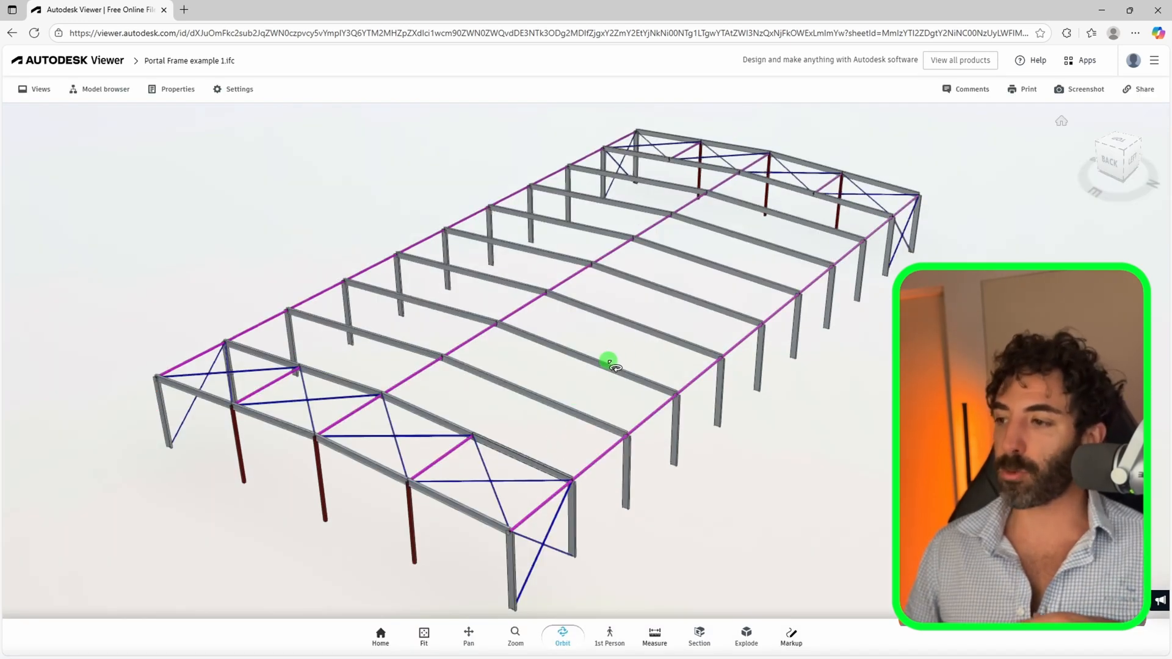
{"action": "mouse_move", "coordinate": [535, 313]}
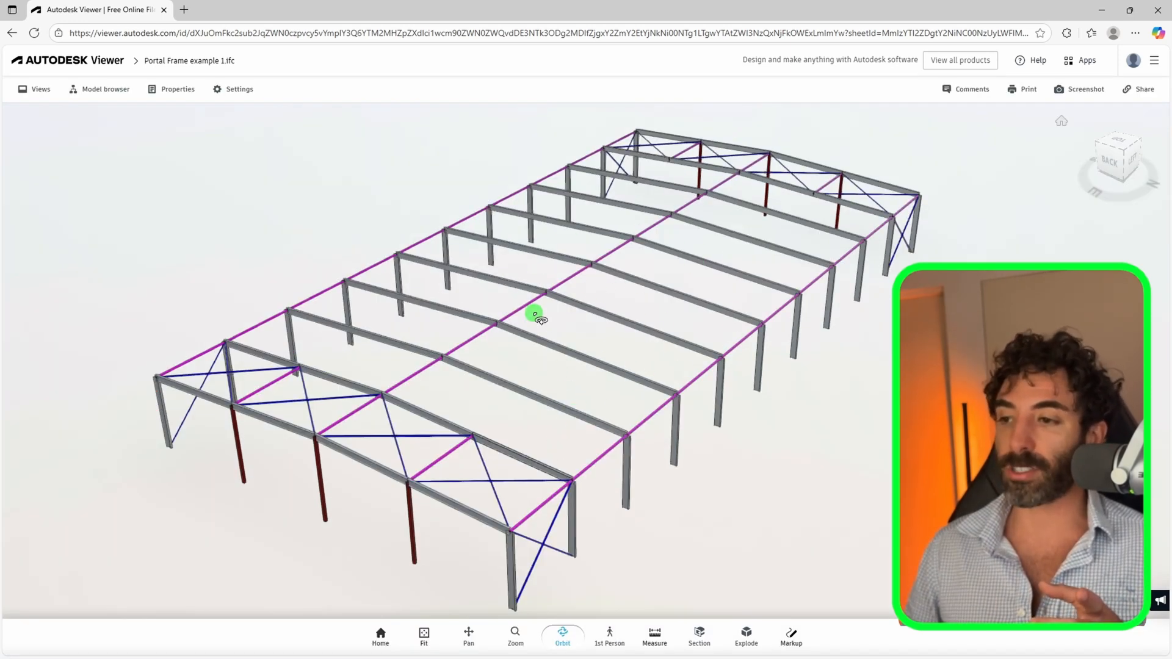
{"action": "mouse_move", "coordinate": [573, 353]}
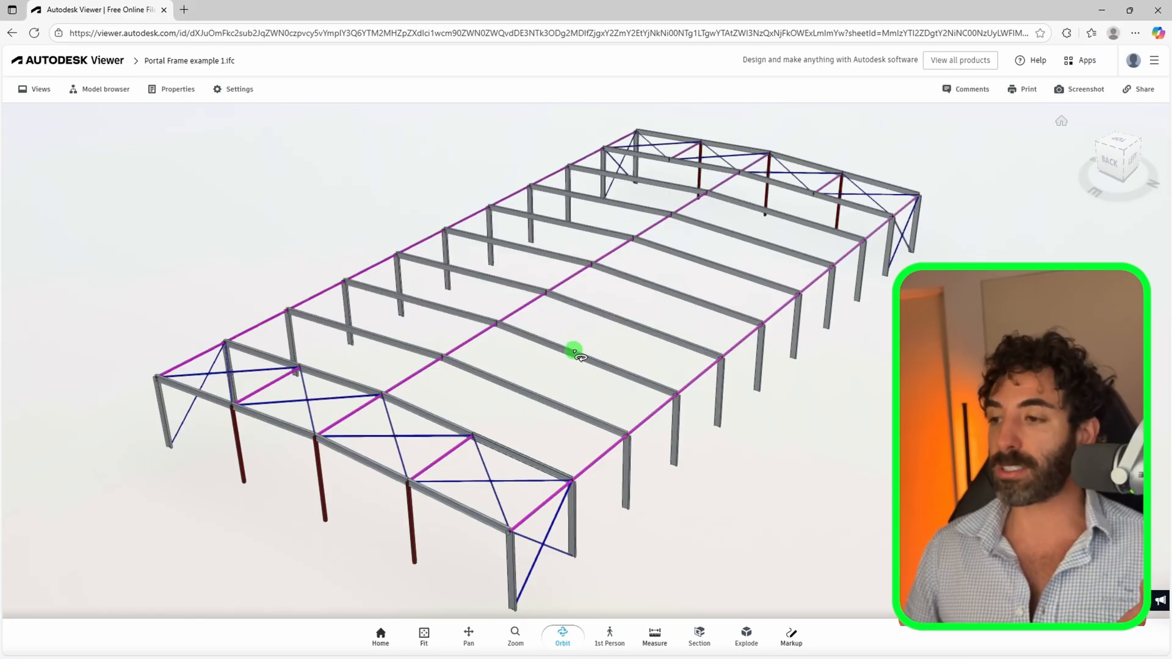
{"action": "mouse_move", "coordinate": [441, 274]}
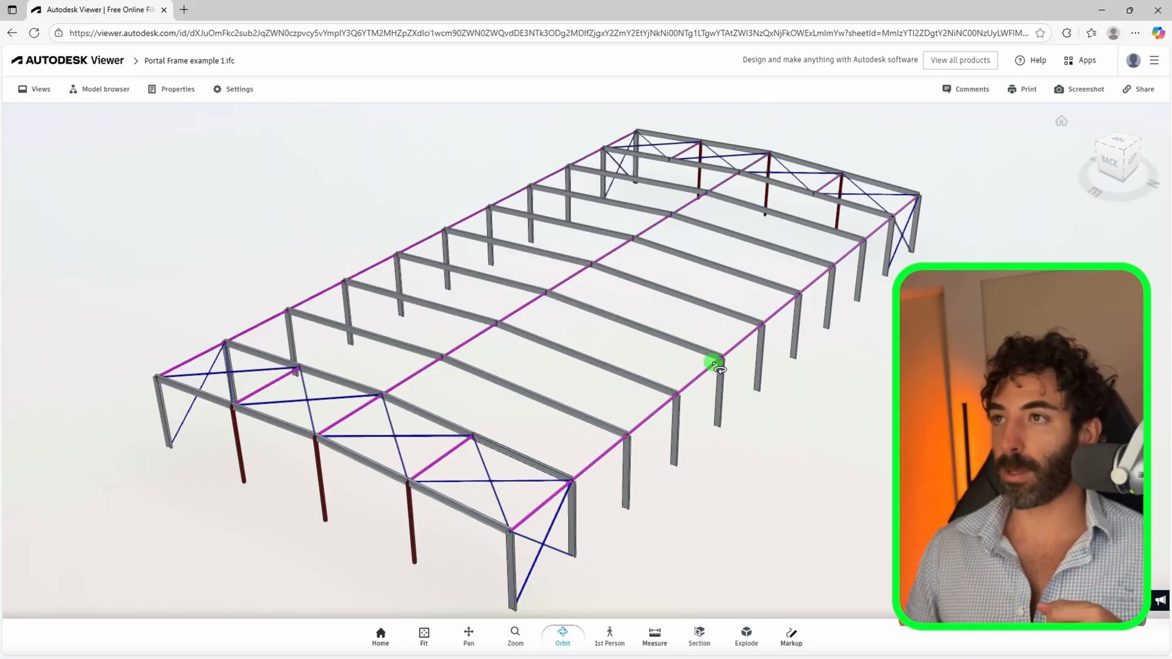
{"action": "mouse_move", "coordinate": [644, 333]}
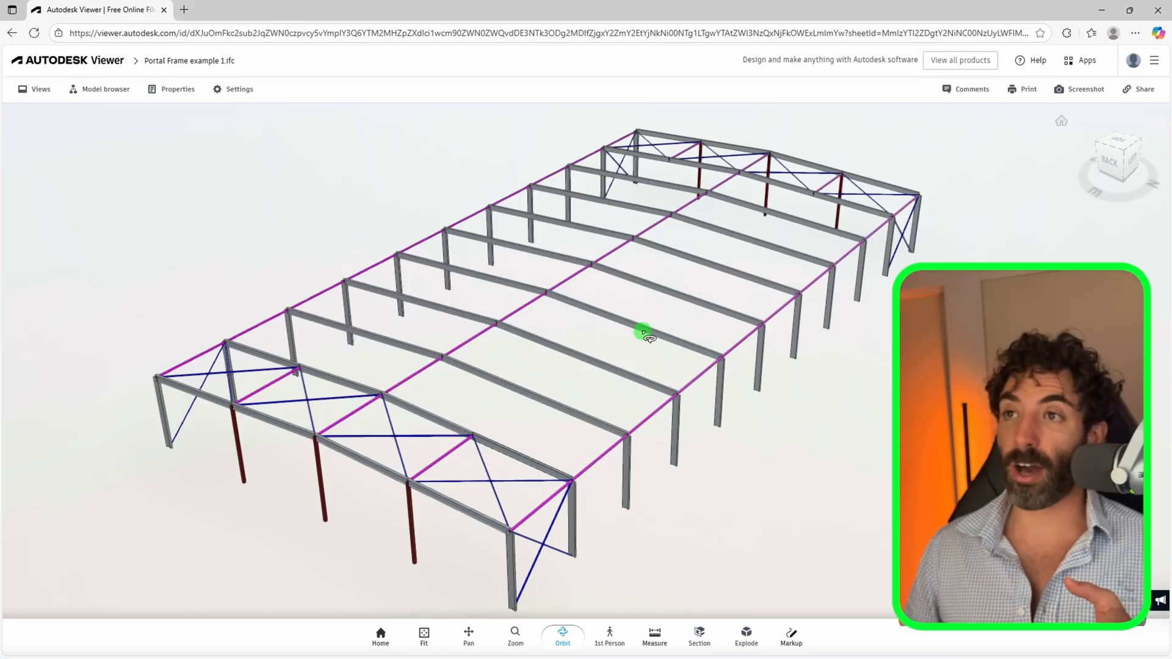
{"action": "mouse_move", "coordinate": [513, 280]}
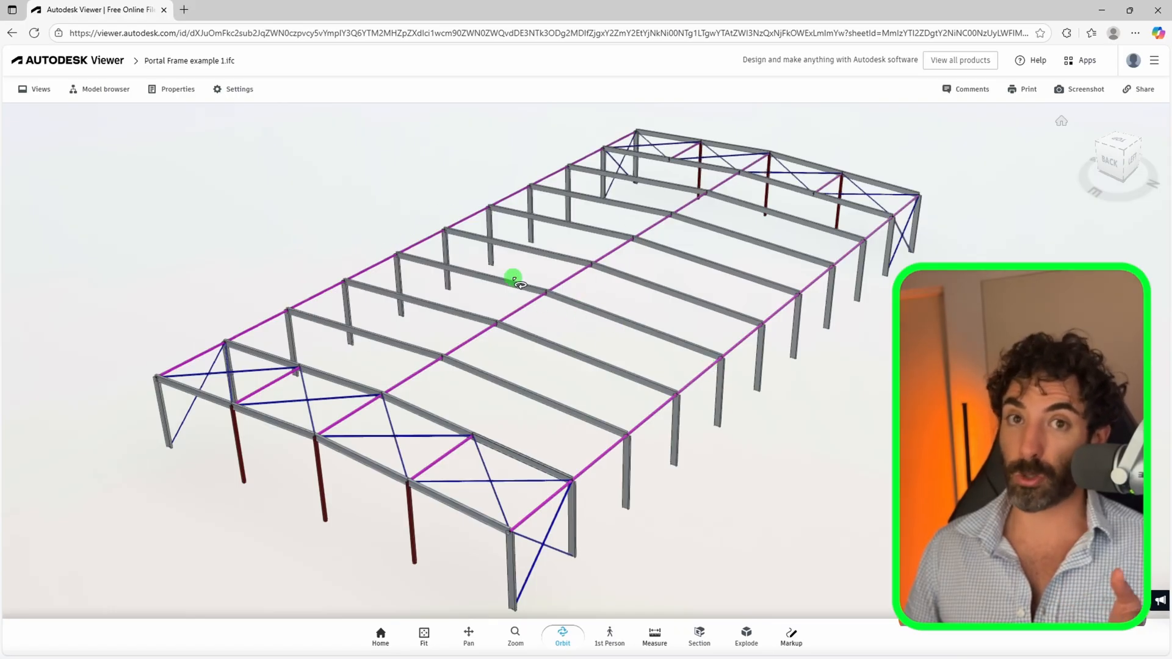
{"action": "mouse_move", "coordinate": [710, 206]}
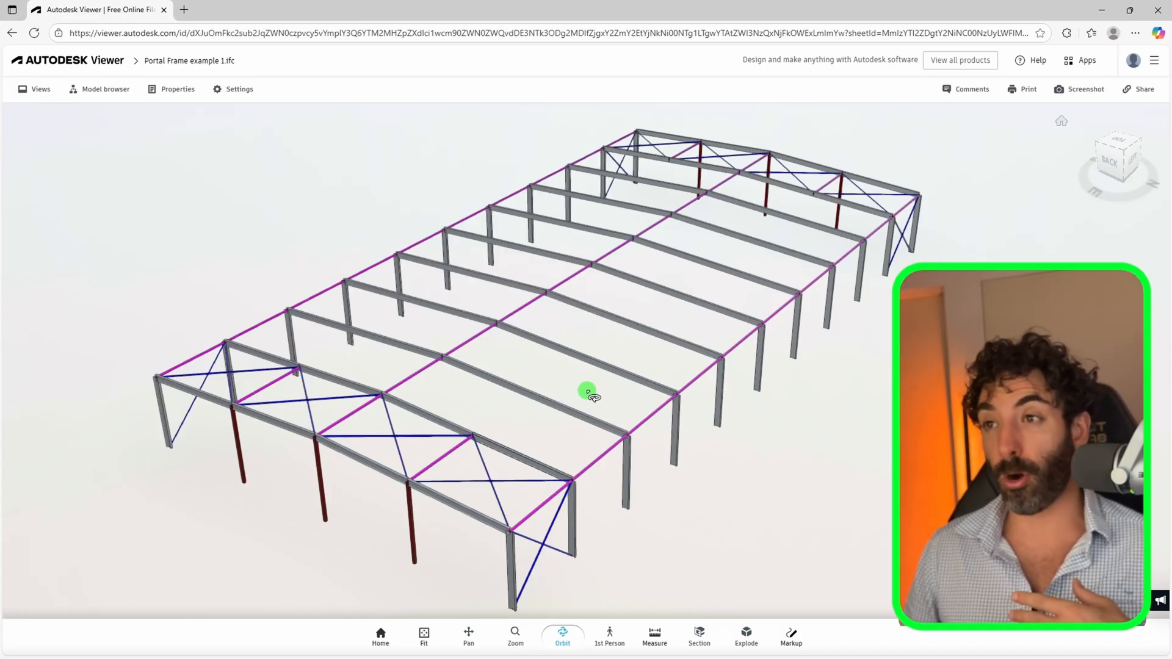
{"action": "mouse_move", "coordinate": [487, 387]}
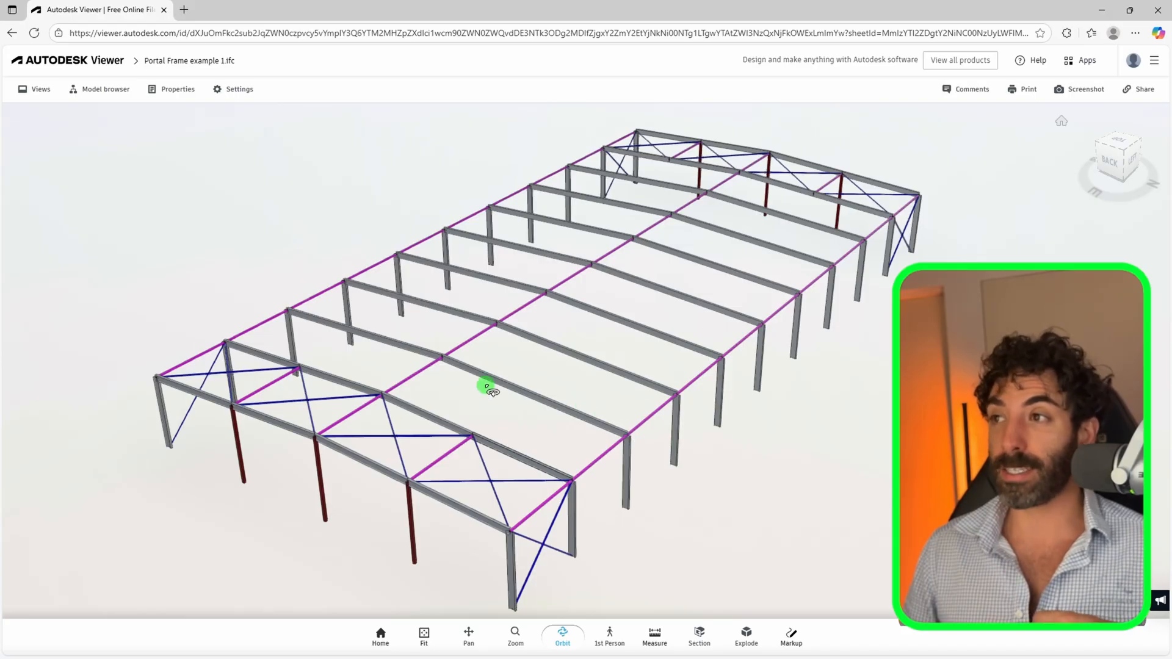
{"action": "mouse_move", "coordinate": [670, 327]}
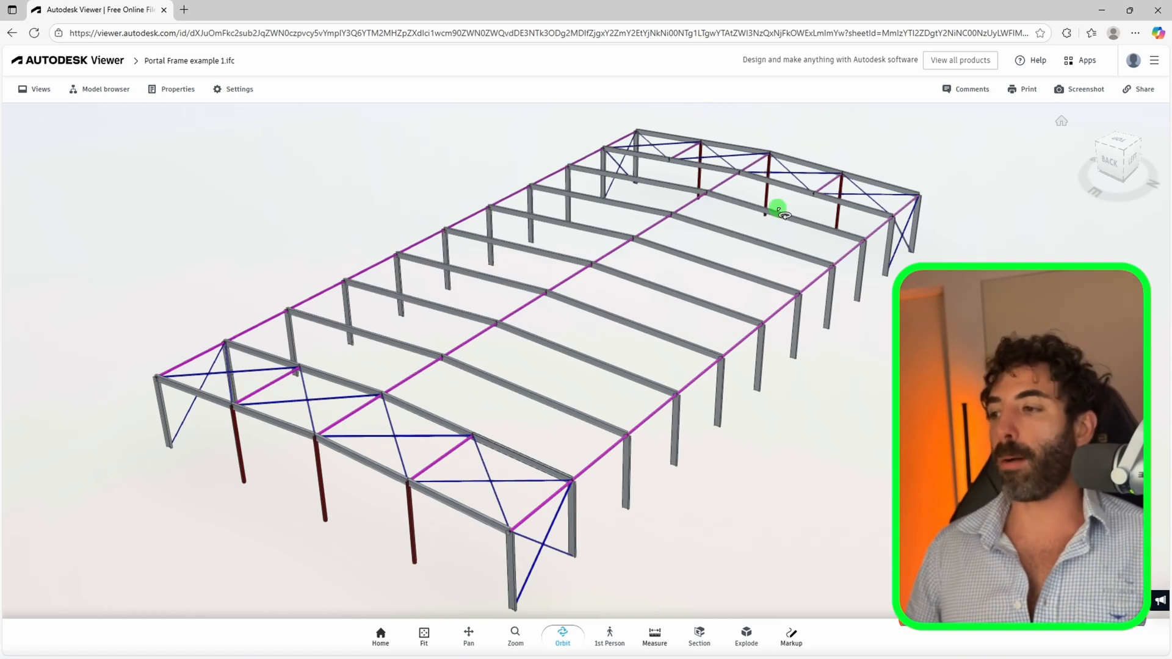
{"action": "mouse_move", "coordinate": [807, 191]}
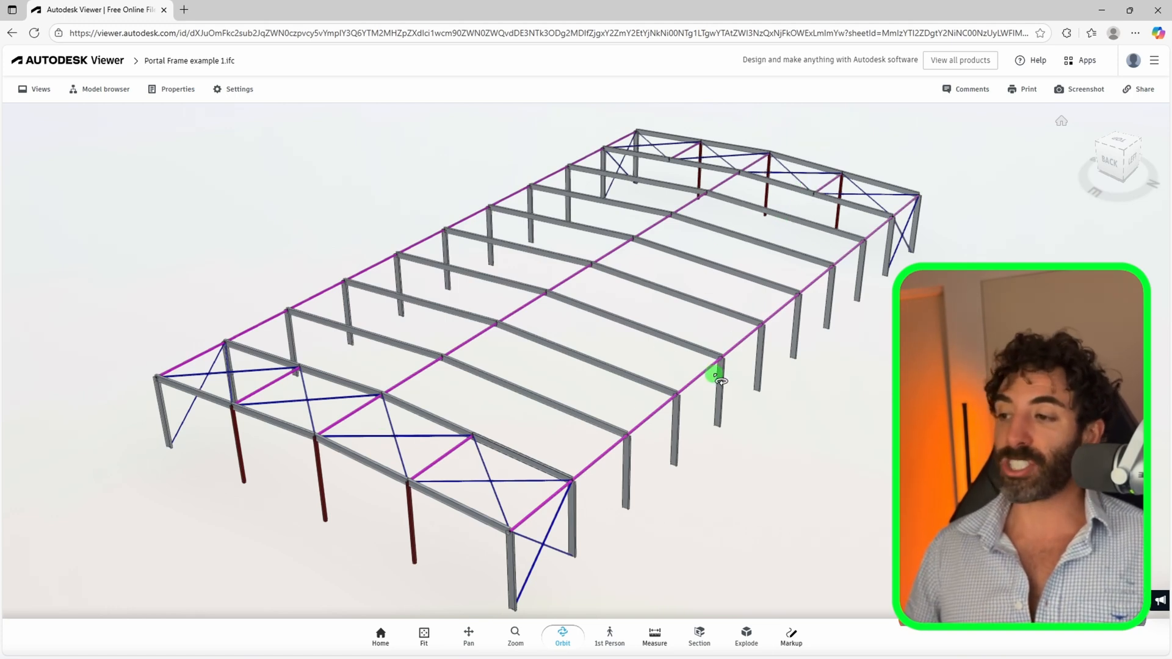
{"action": "mouse_move", "coordinate": [736, 223]}
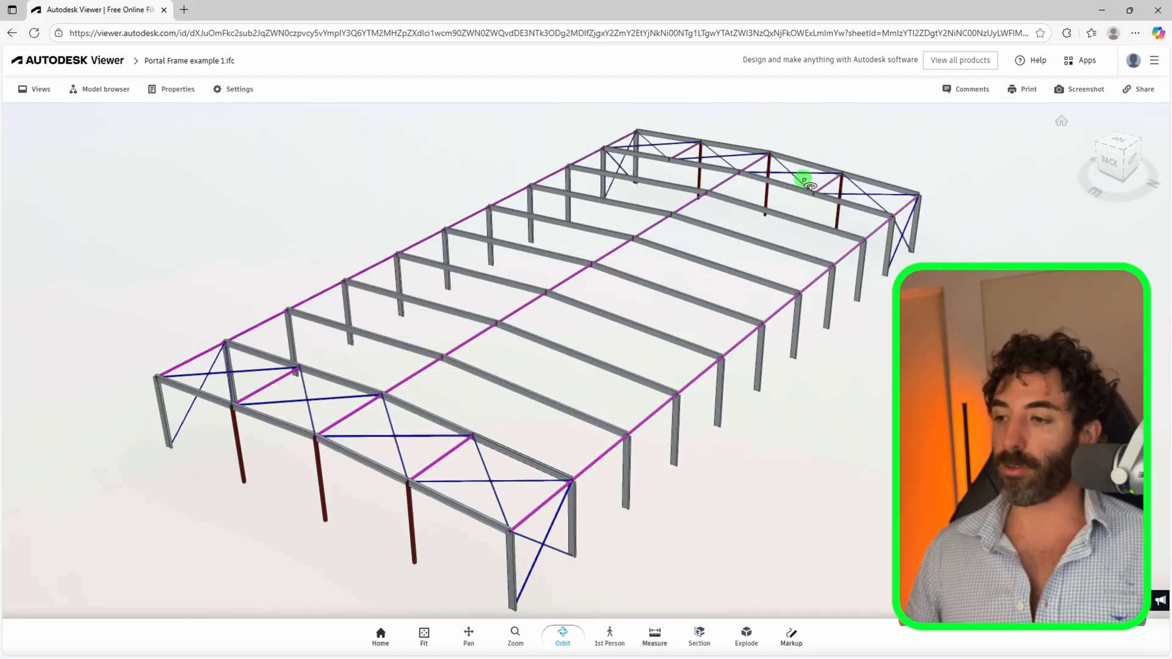
{"action": "mouse_move", "coordinate": [594, 419]}
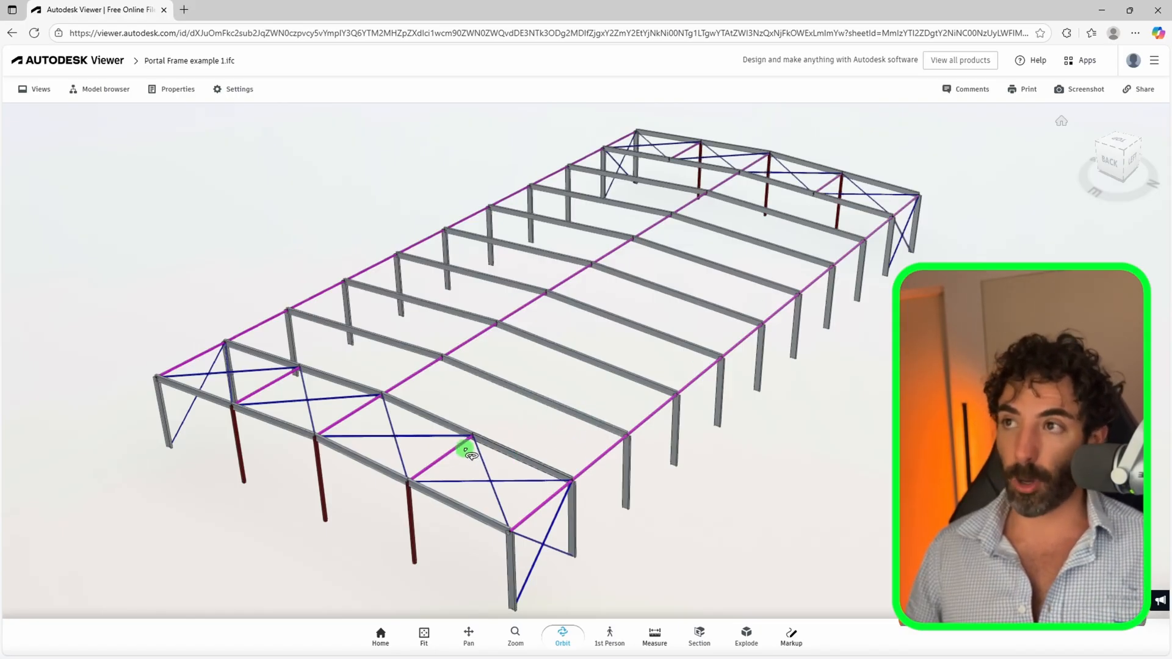
{"action": "mouse_move", "coordinate": [626, 206]}
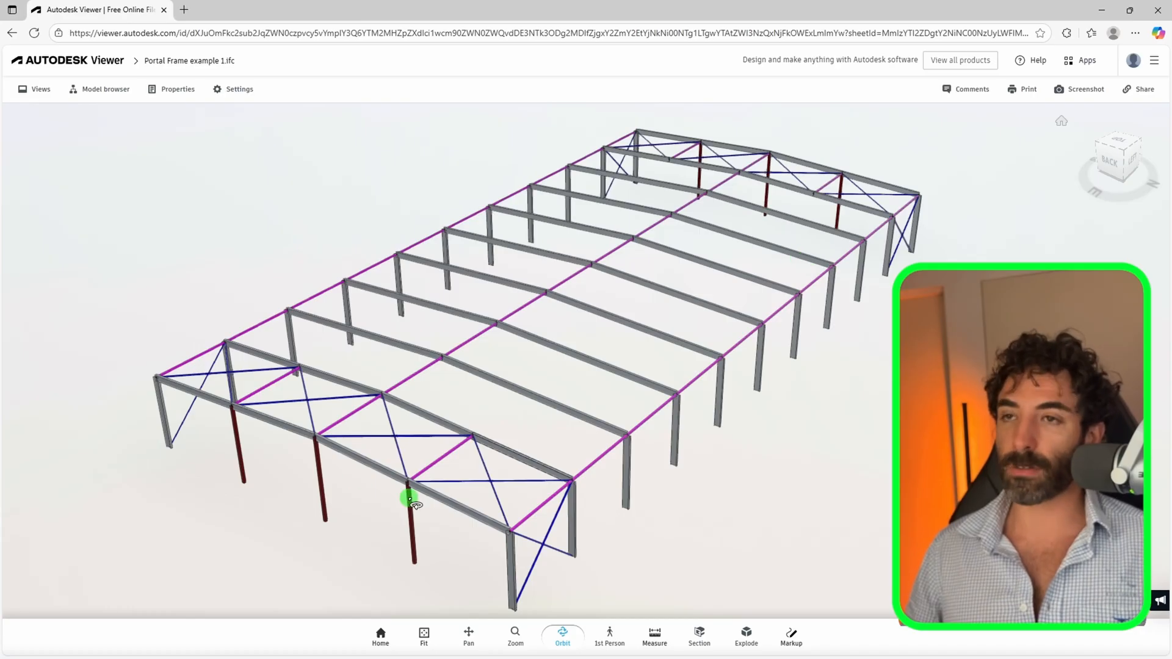
{"action": "mouse_move", "coordinate": [367, 476]}
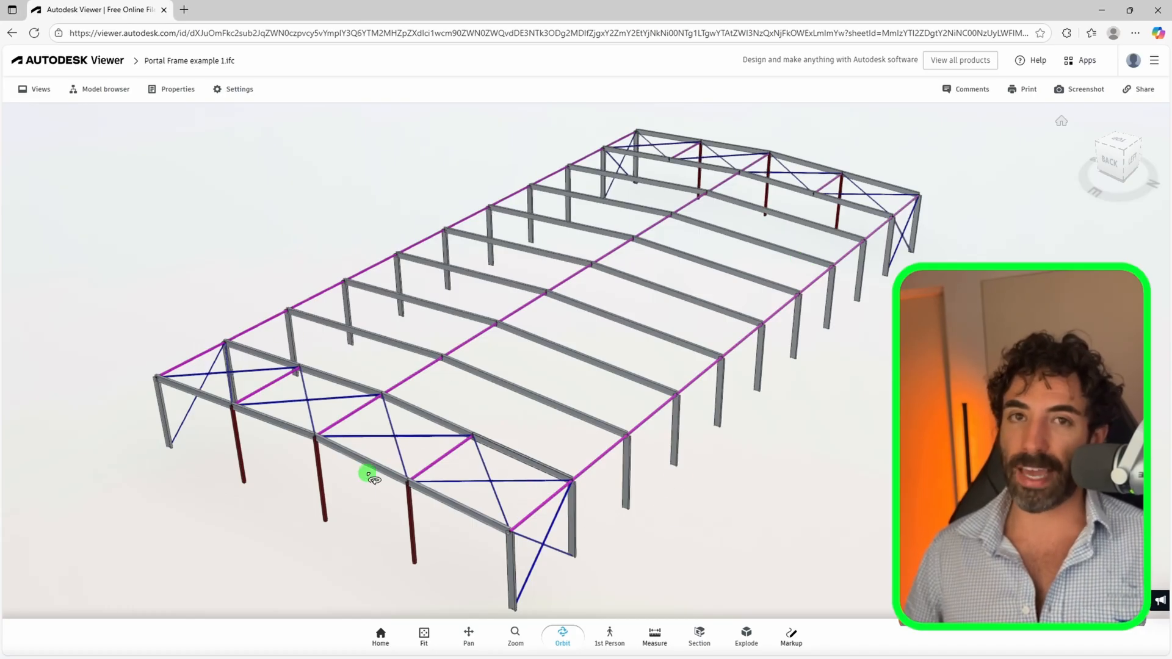
{"action": "mouse_move", "coordinate": [886, 161]}
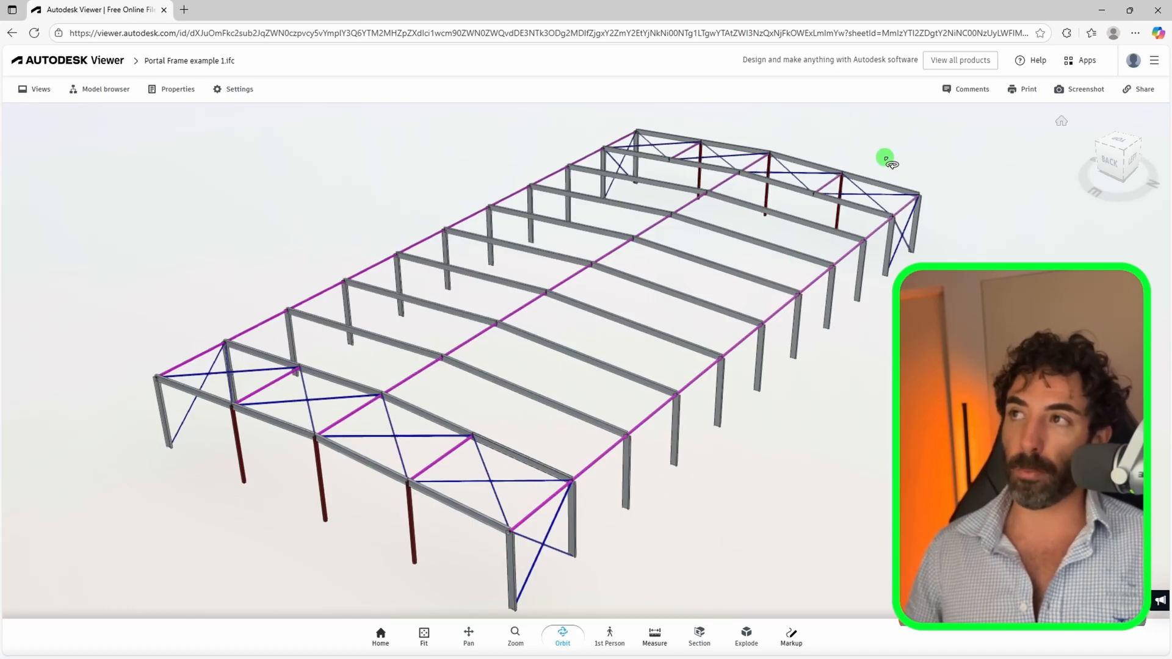
{"action": "mouse_move", "coordinate": [866, 101]}
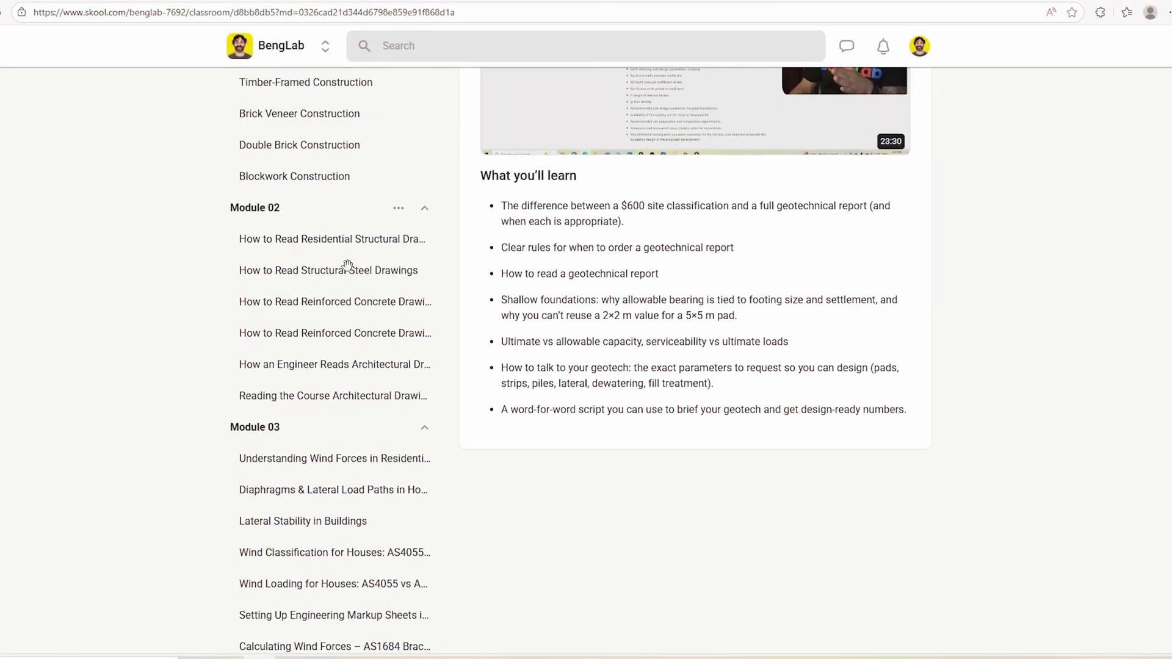
Scroll the Skool Classroom lesson list down toward the Module 06 lessons
{"action": "scroll", "scroll_direction": "down", "scroll_amount": 3}
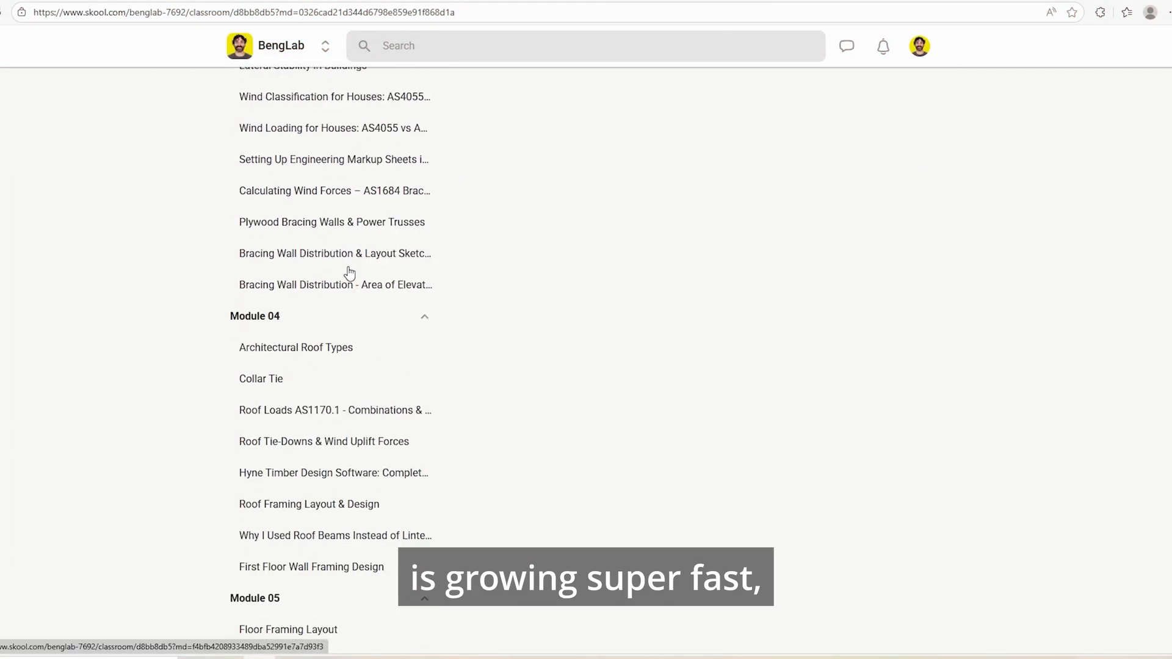
{"action": "scroll", "scroll_direction": "down", "scroll_amount": 3}
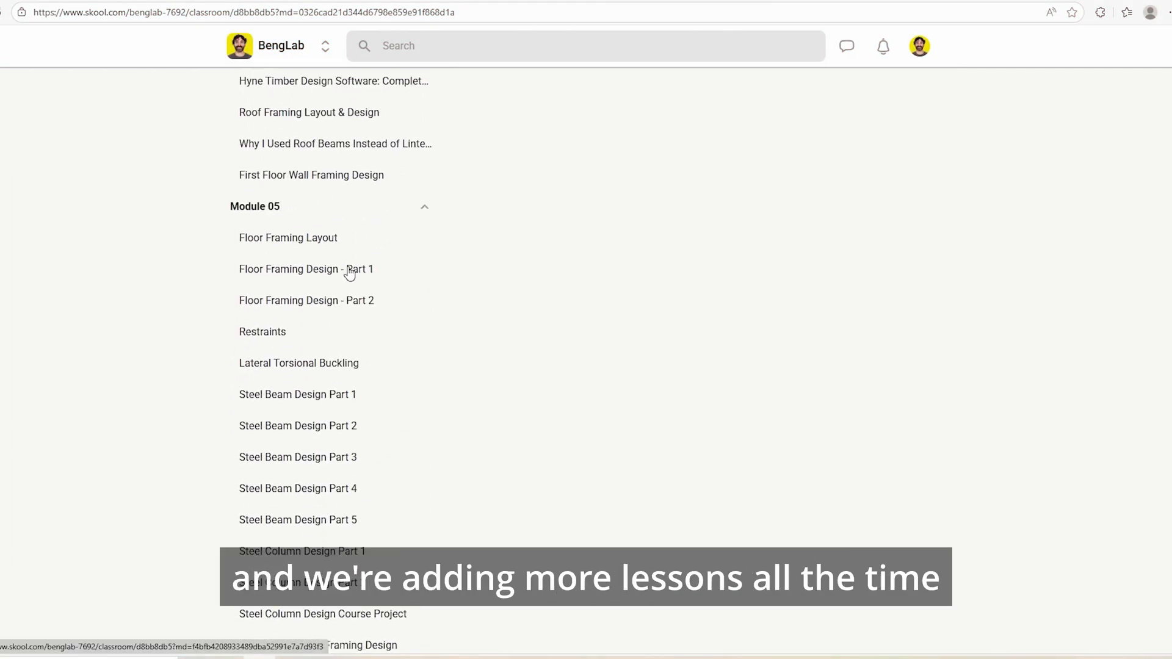
{"action": "scroll", "scroll_direction": "down", "scroll_amount": 3}
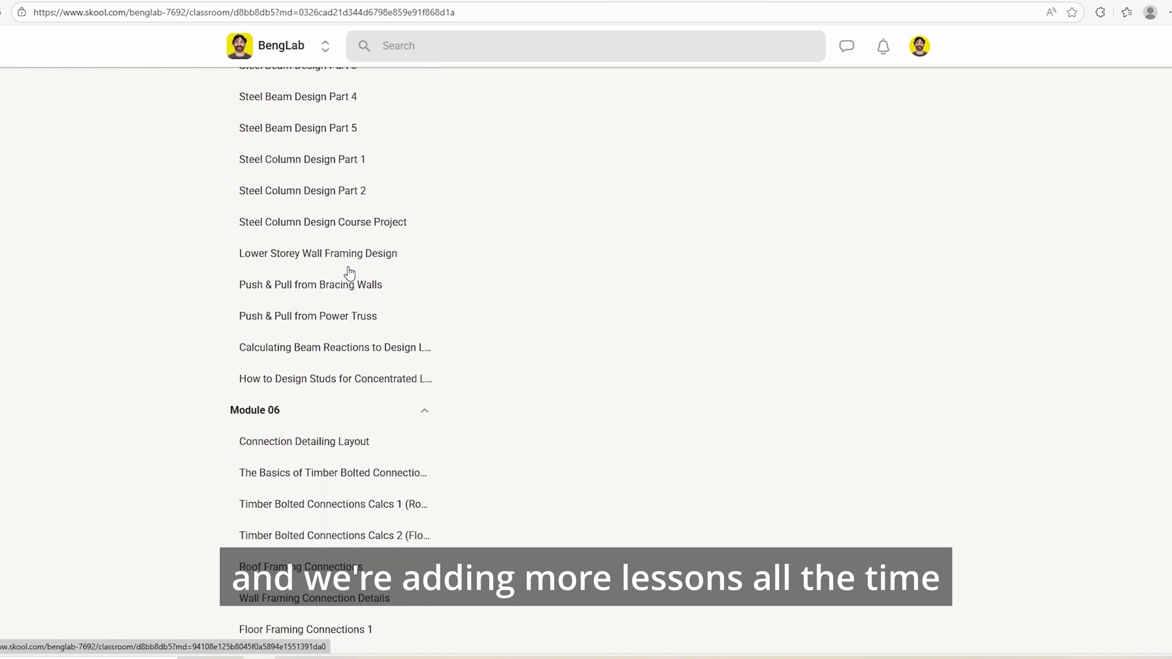
{"action": "left_click", "coordinate": [326, 79]}
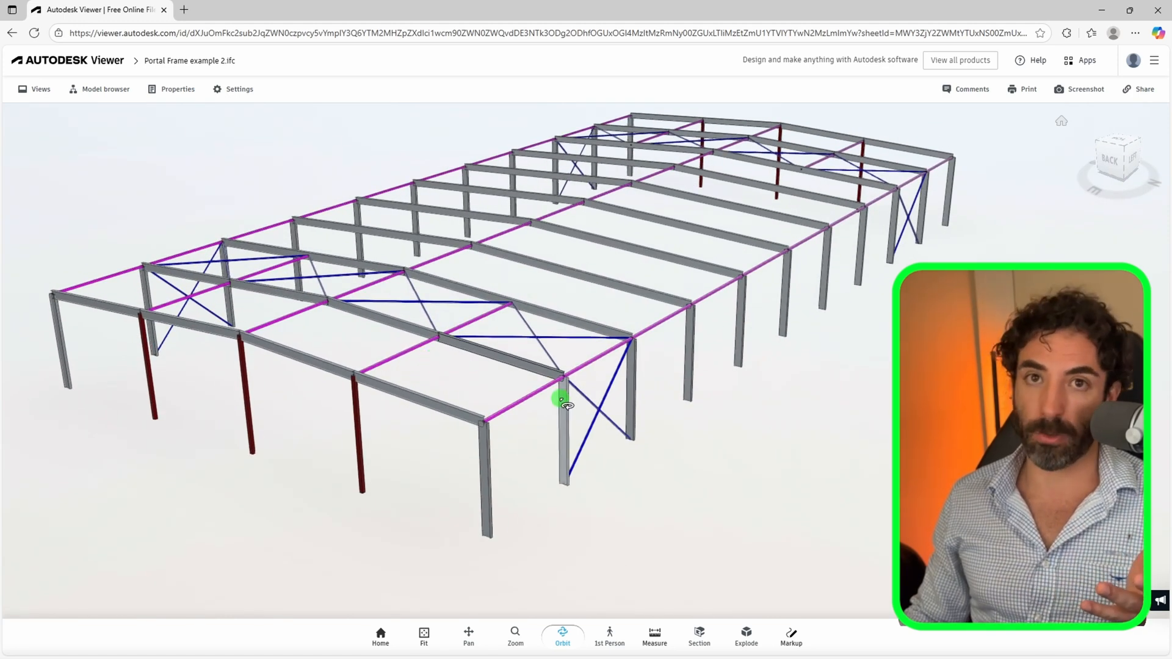
Start a markup on the Portal Frame example 2 model
{"action": "left_click", "coordinate": [790, 636]}
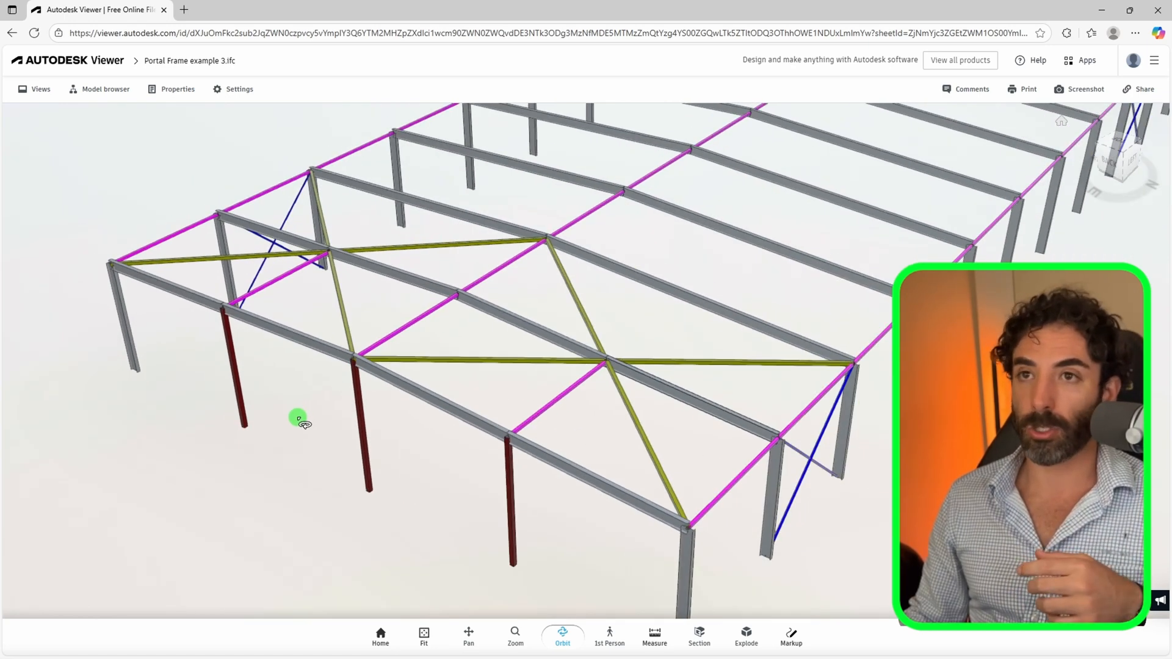
{"action": "mouse_move", "coordinate": [516, 486]}
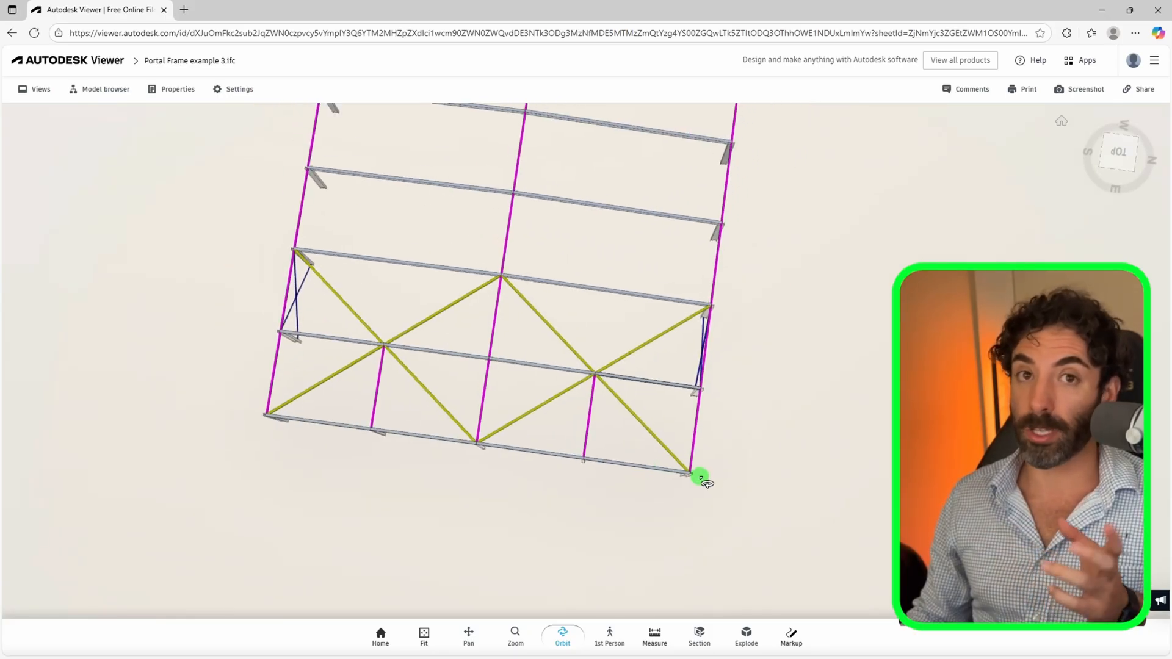
{"action": "mouse_move", "coordinate": [709, 484]}
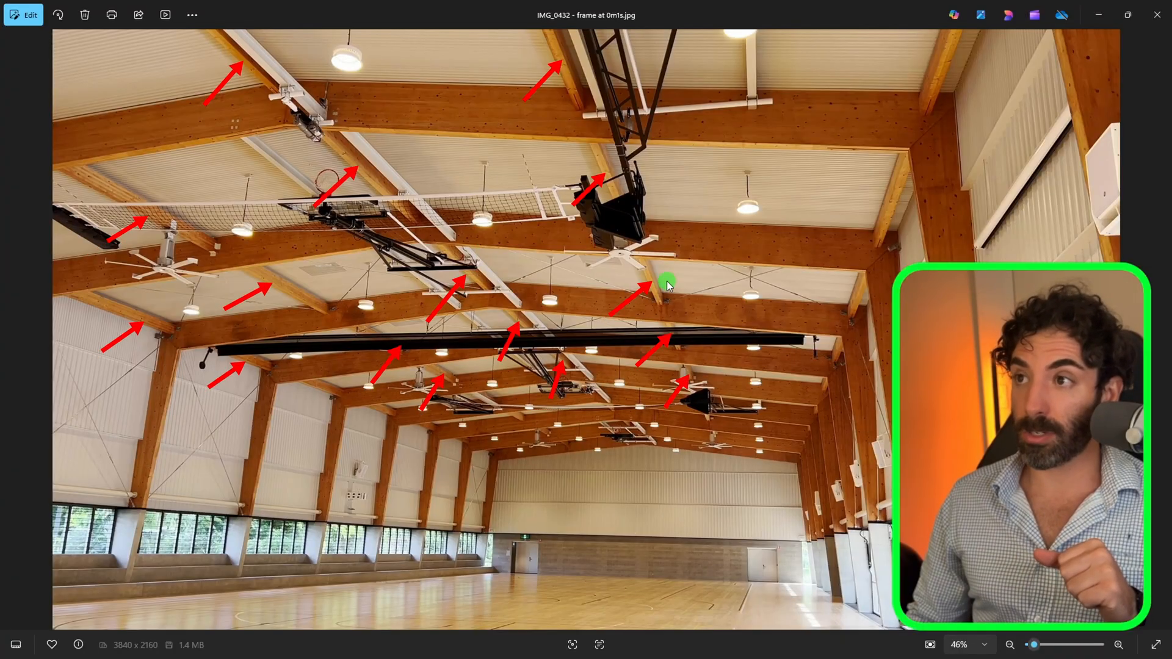
{"action": "mouse_move", "coordinate": [556, 454]}
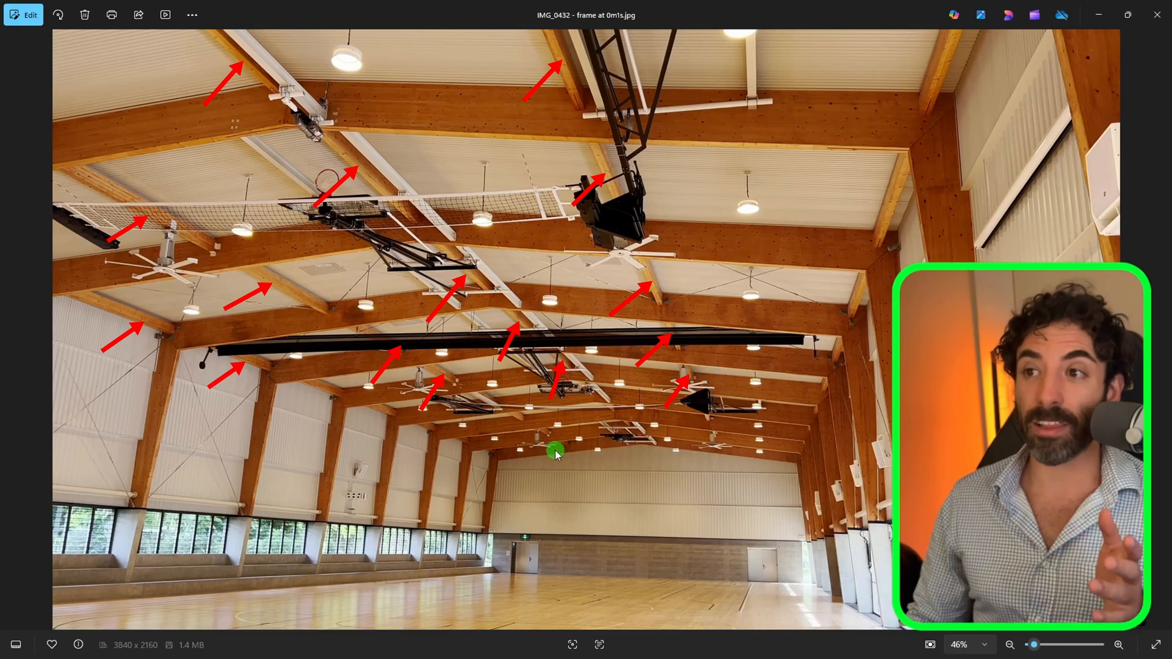
{"action": "mouse_move", "coordinate": [706, 456]}
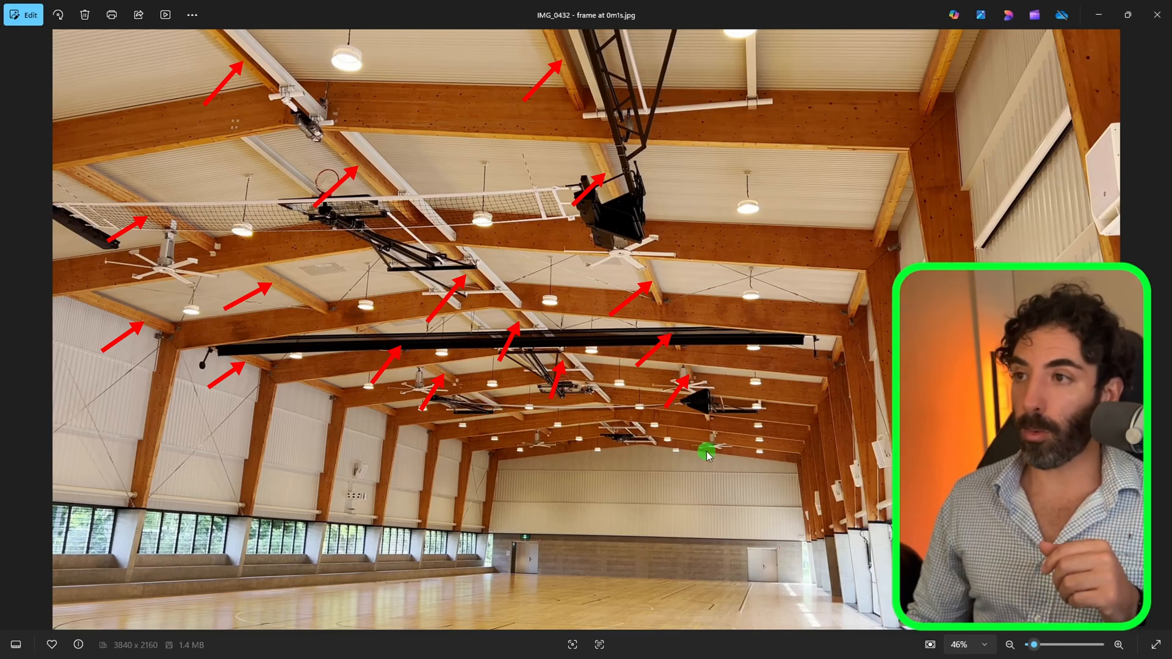
{"action": "mouse_move", "coordinate": [695, 397]}
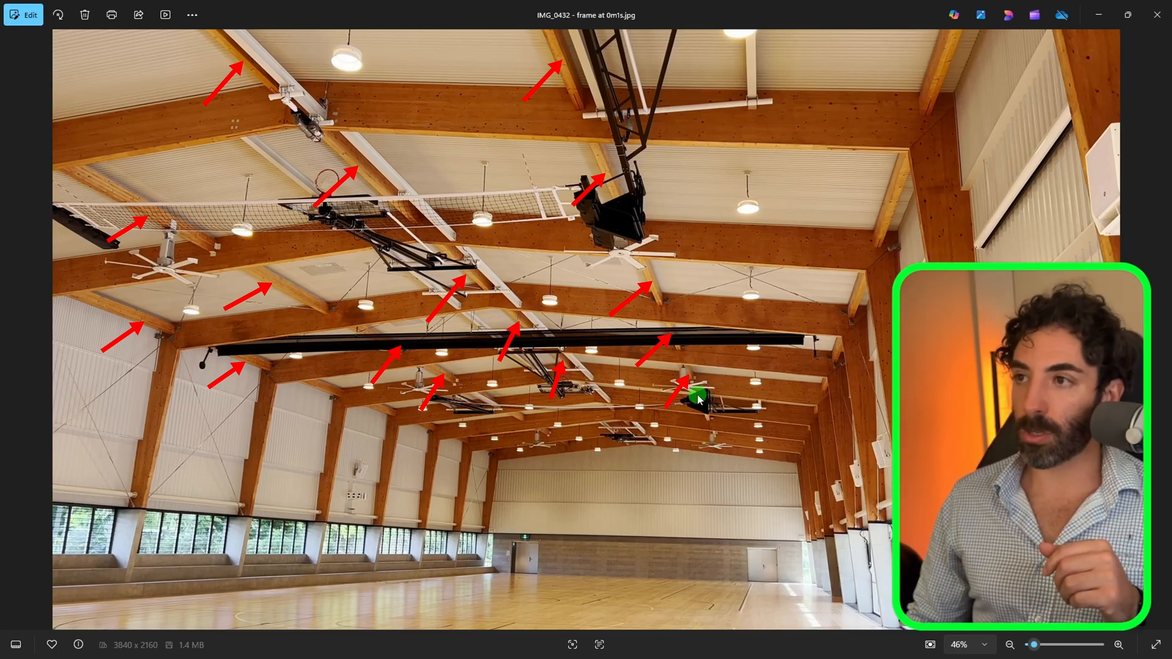
{"action": "mouse_move", "coordinate": [660, 291]}
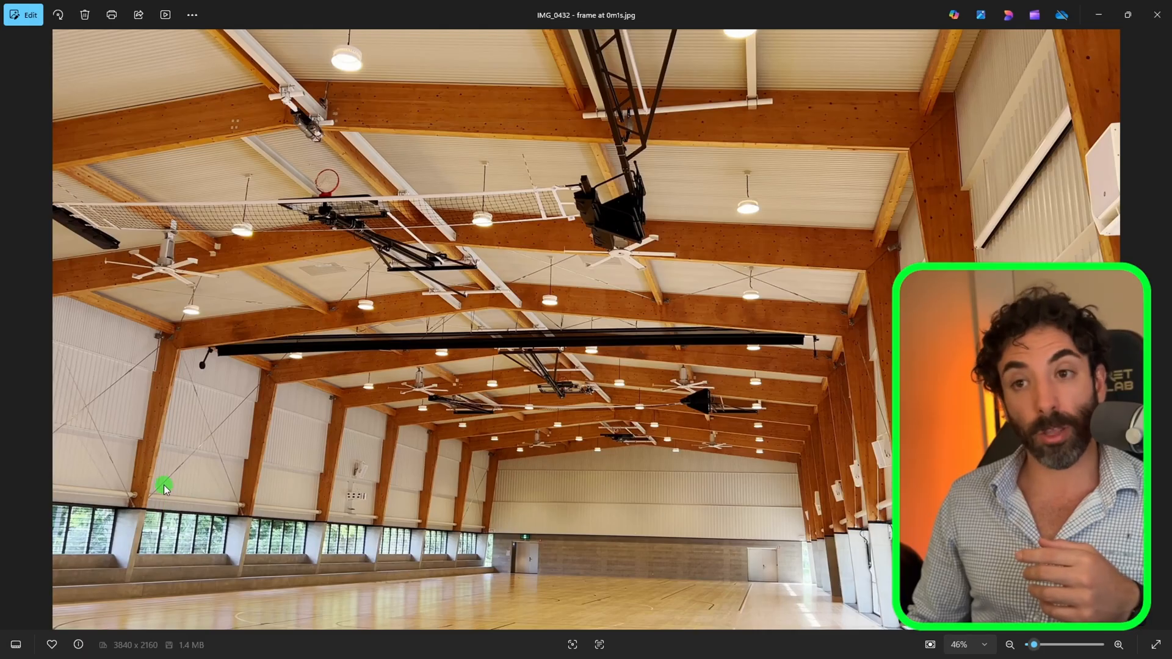
{"action": "mouse_move", "coordinate": [220, 535]}
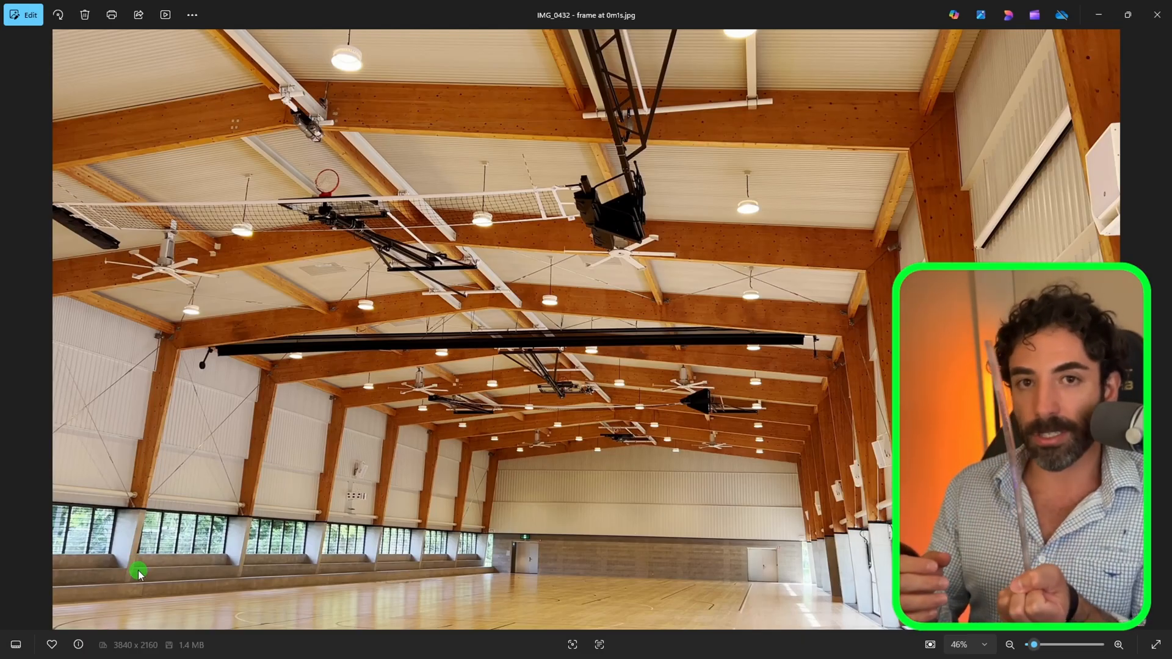
{"action": "mouse_move", "coordinate": [138, 509]}
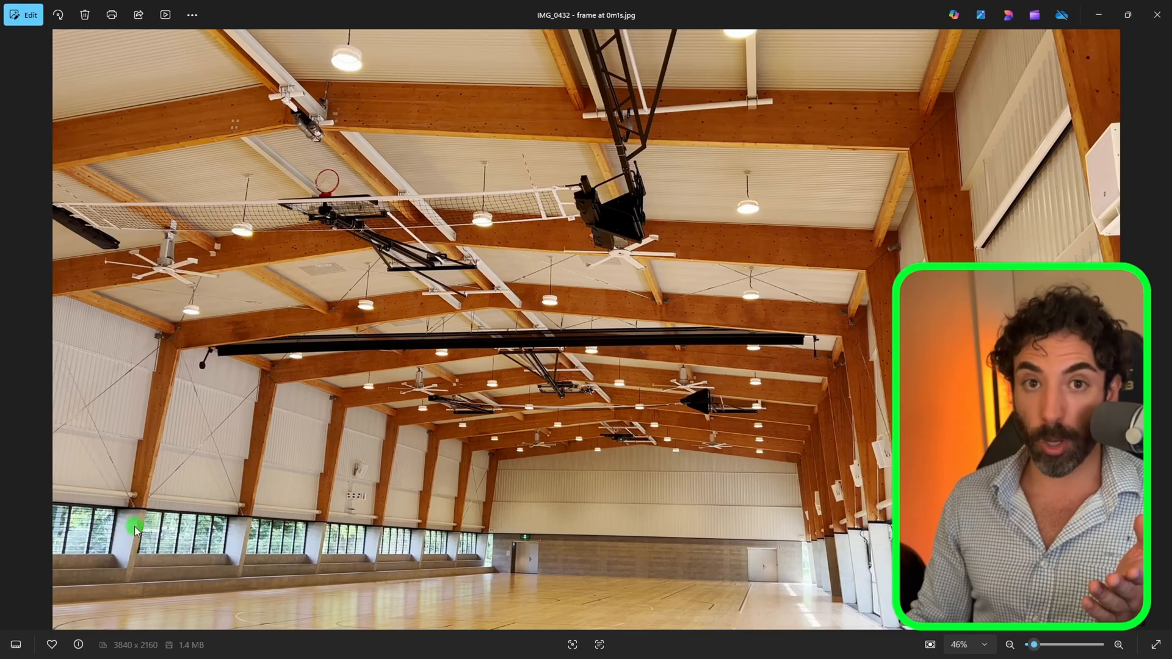
{"action": "mouse_move", "coordinate": [118, 583]}
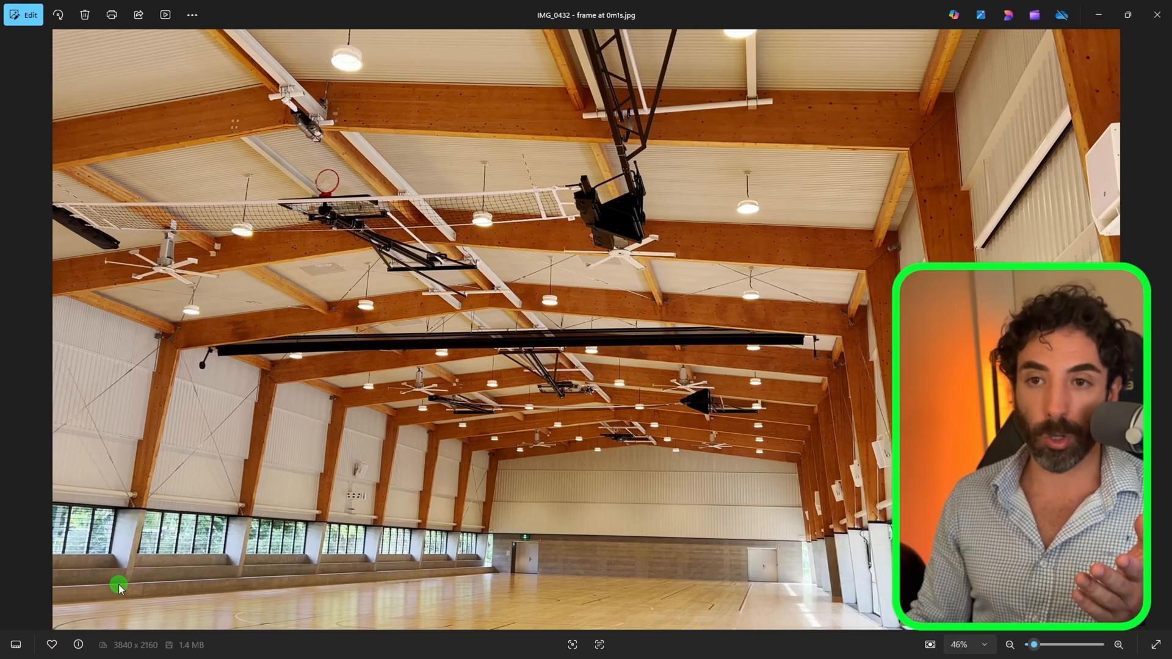
{"action": "mouse_move", "coordinate": [121, 598]}
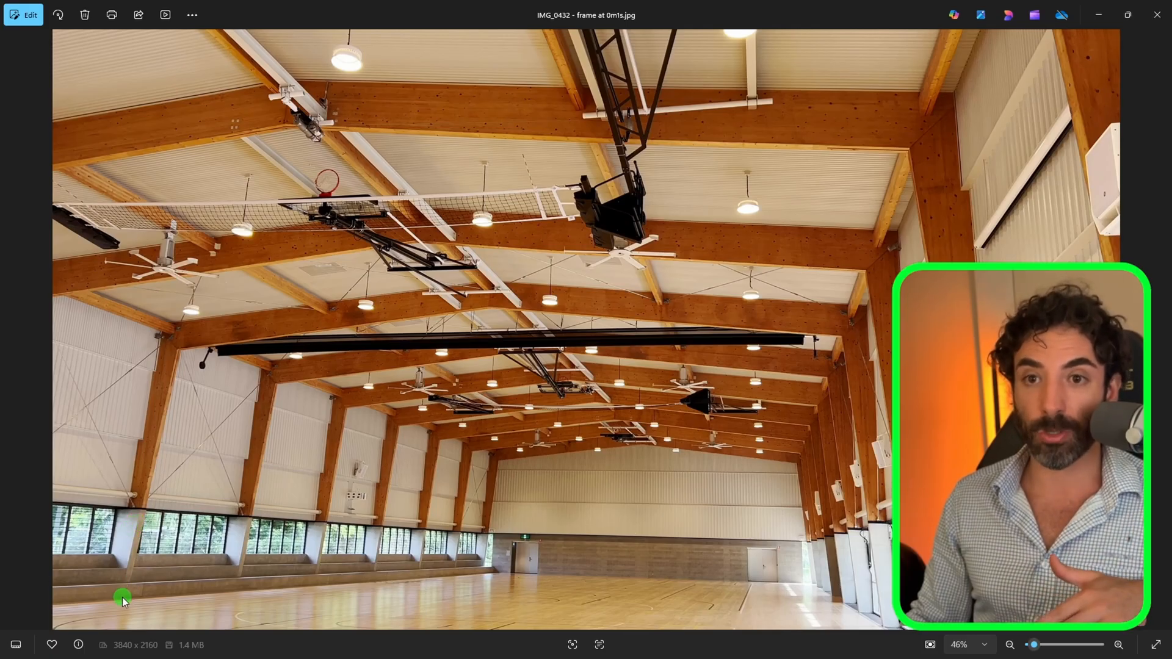
{"action": "mouse_move", "coordinate": [232, 521]}
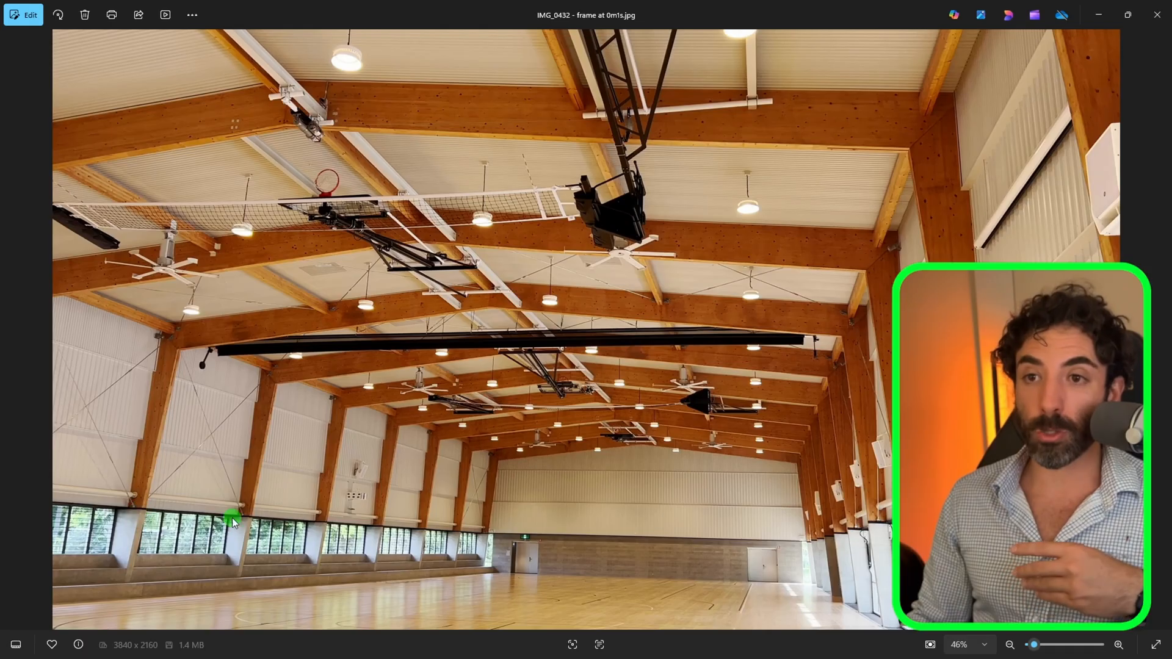
{"action": "mouse_move", "coordinate": [98, 550]}
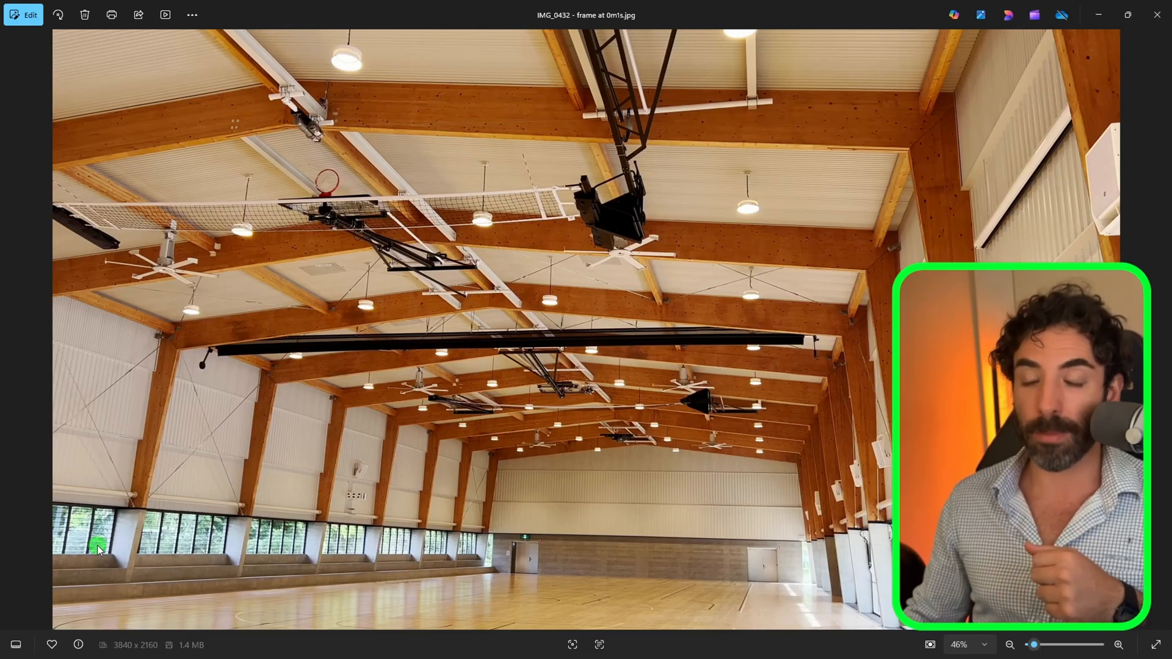
{"action": "mouse_move", "coordinate": [149, 501]}
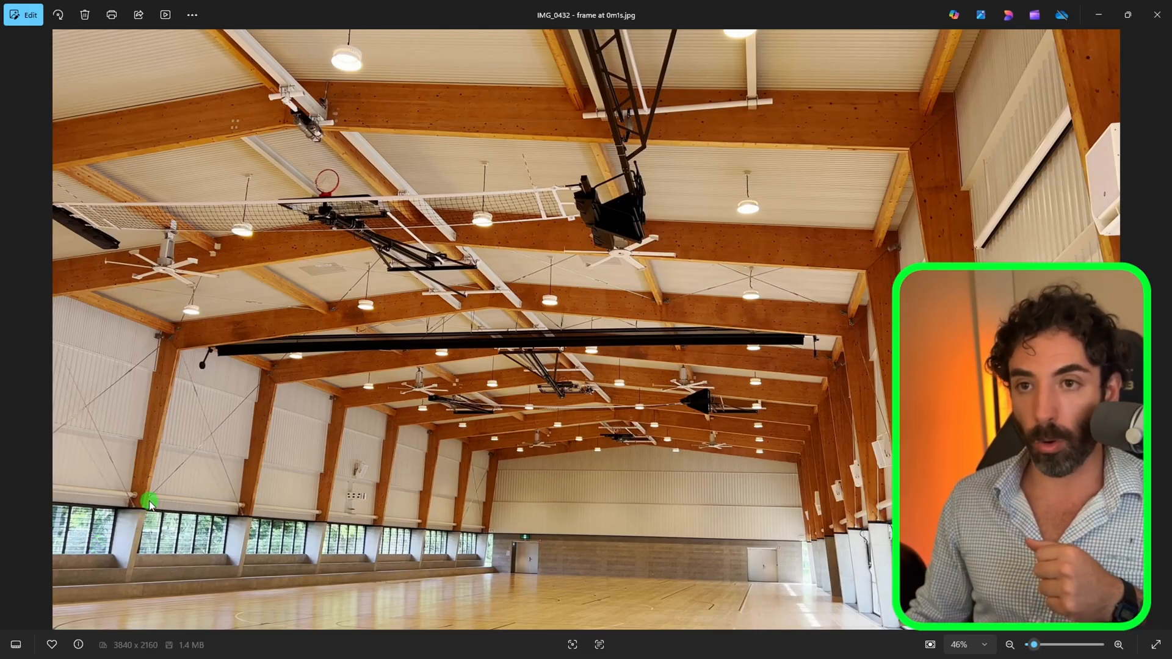
{"action": "mouse_move", "coordinate": [331, 515]}
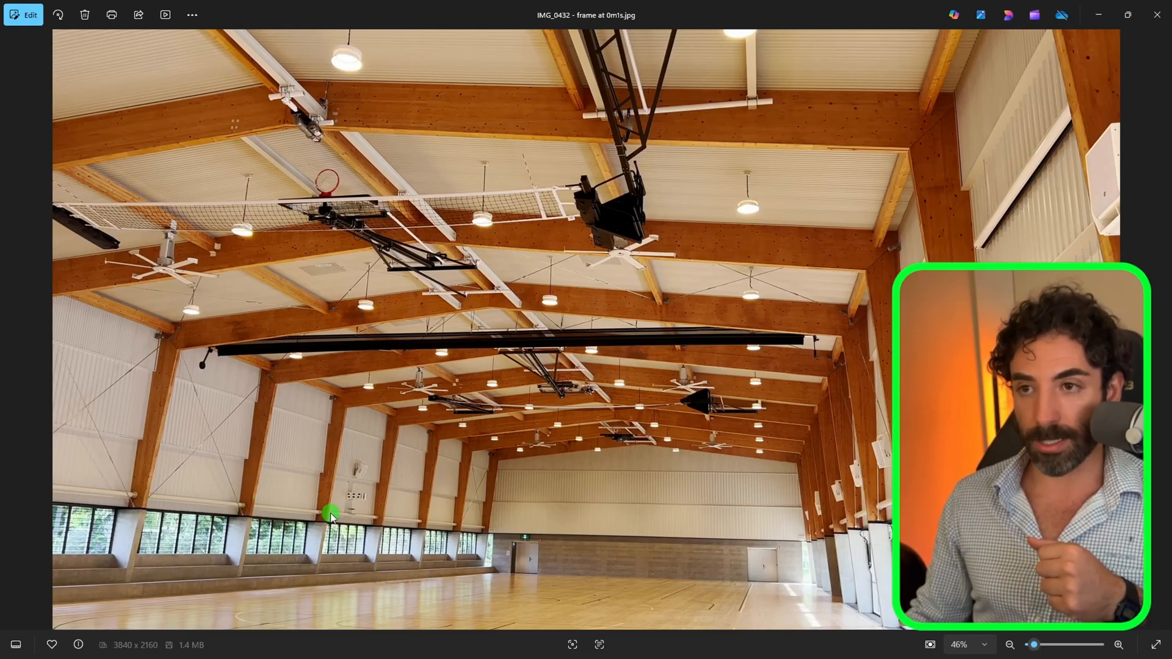
{"action": "mouse_move", "coordinate": [469, 523]}
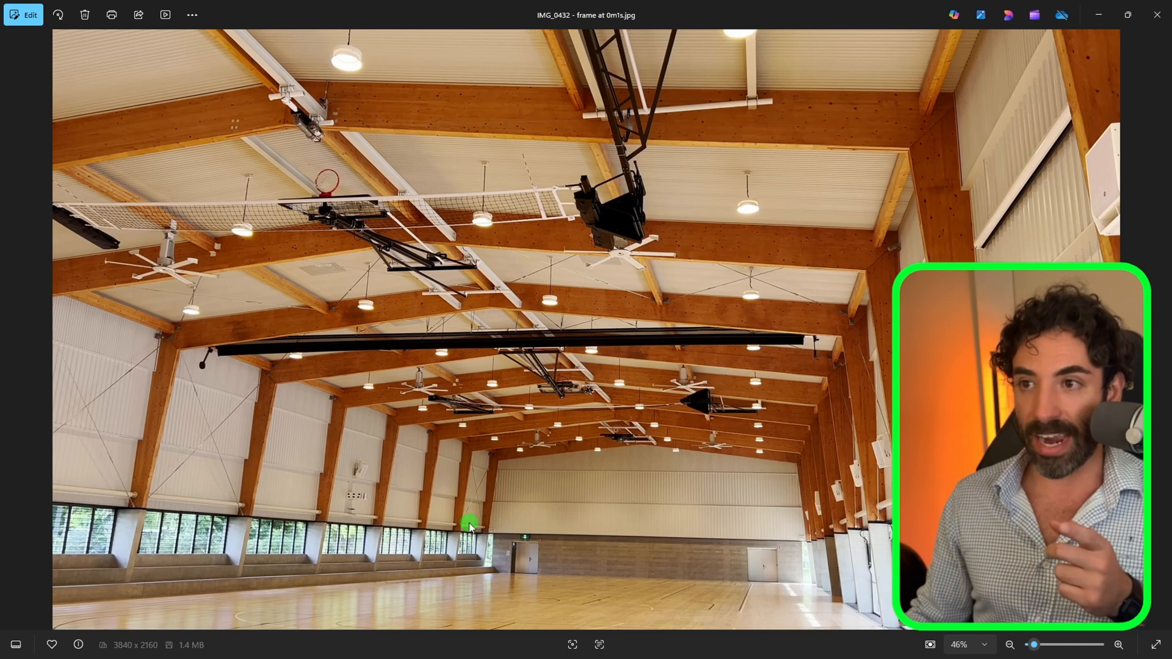
{"action": "mouse_move", "coordinate": [134, 501]}
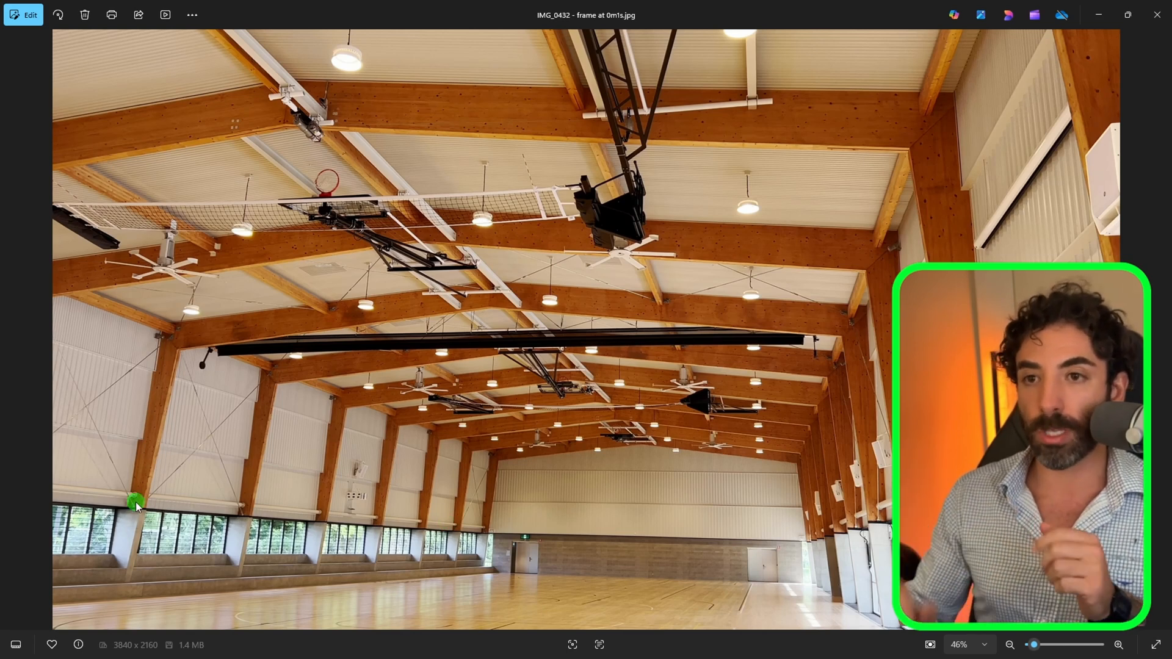
{"action": "mouse_move", "coordinate": [422, 530]}
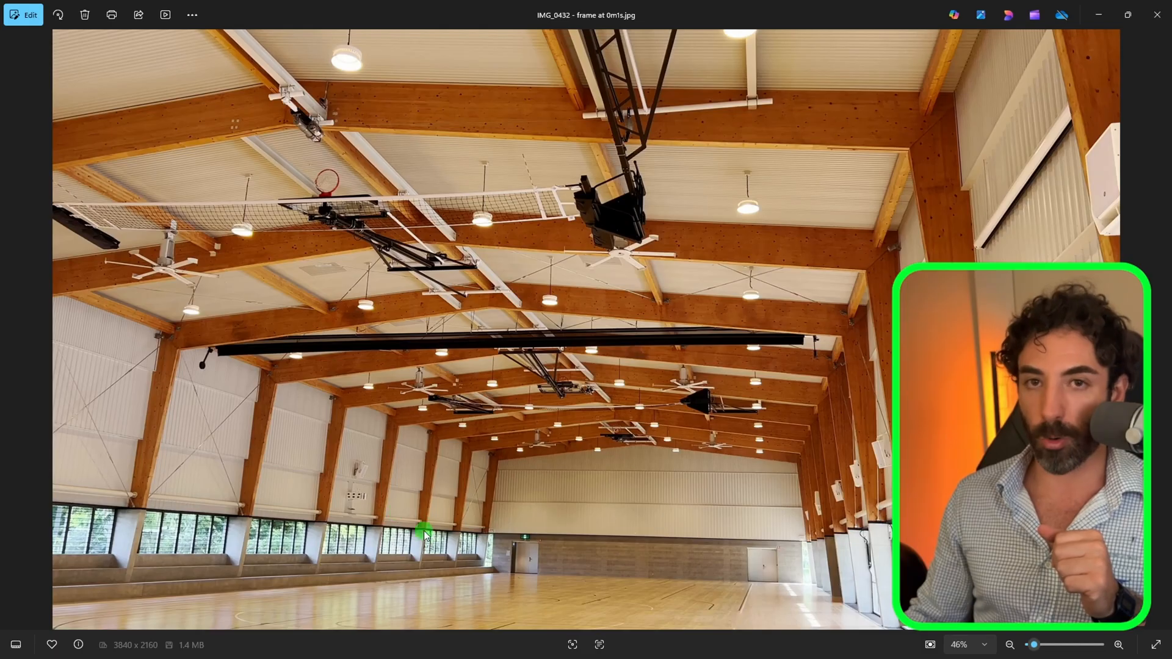
{"action": "mouse_move", "coordinate": [152, 510]}
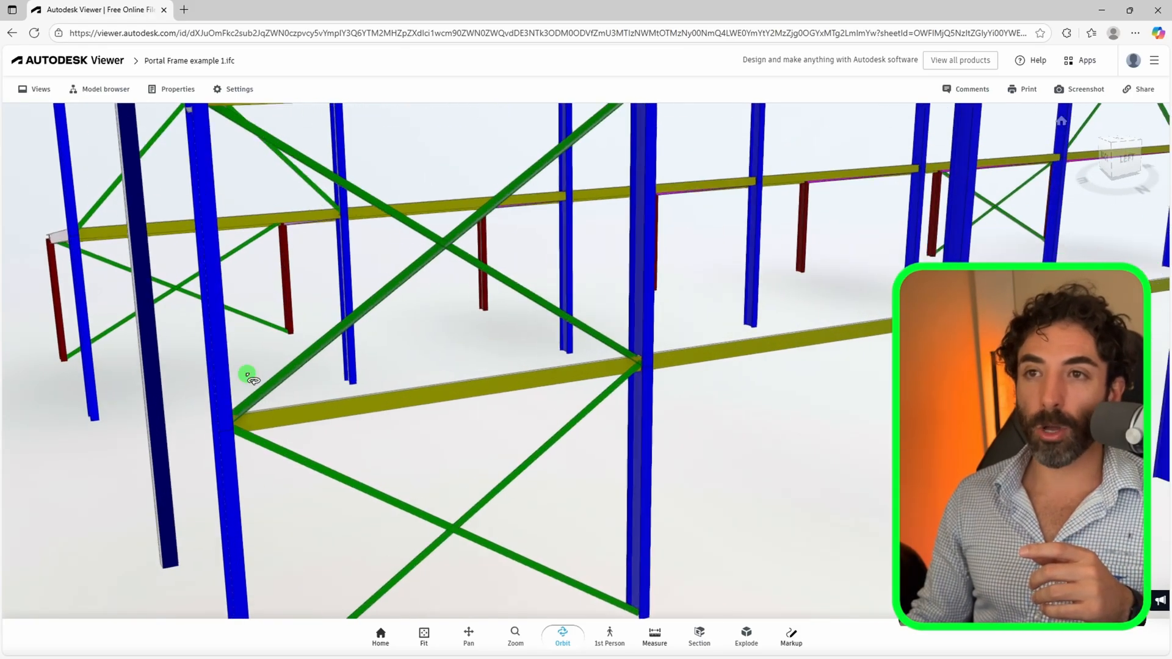
{"action": "mouse_move", "coordinate": [327, 399]}
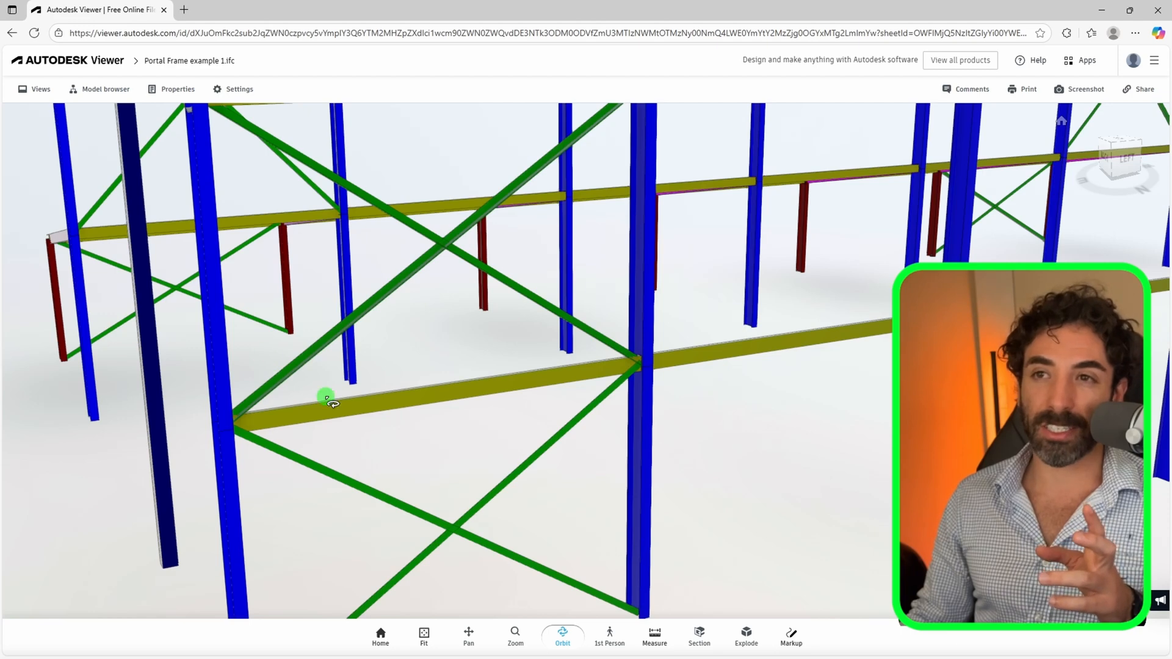